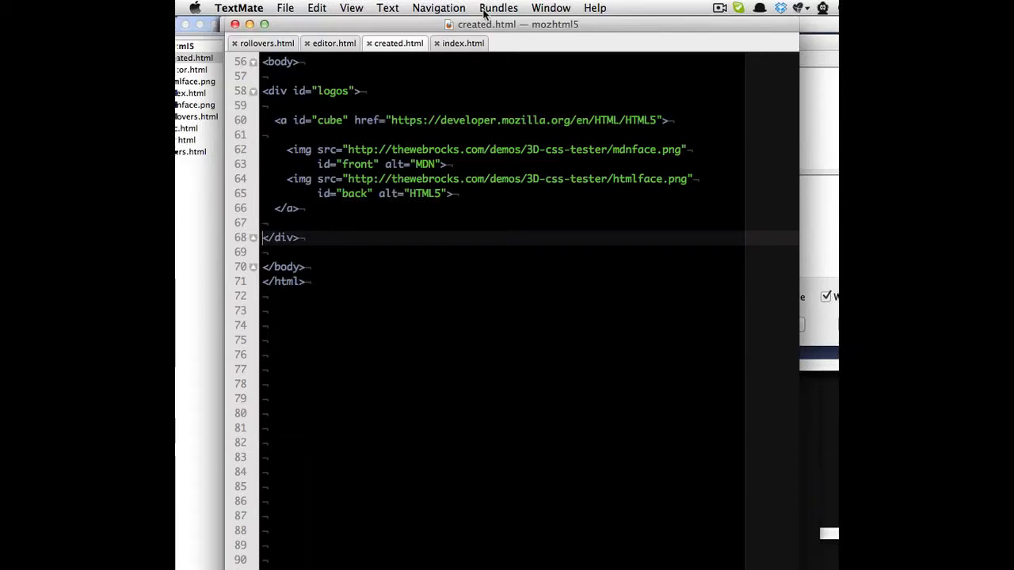
mouse_move(352, 158)
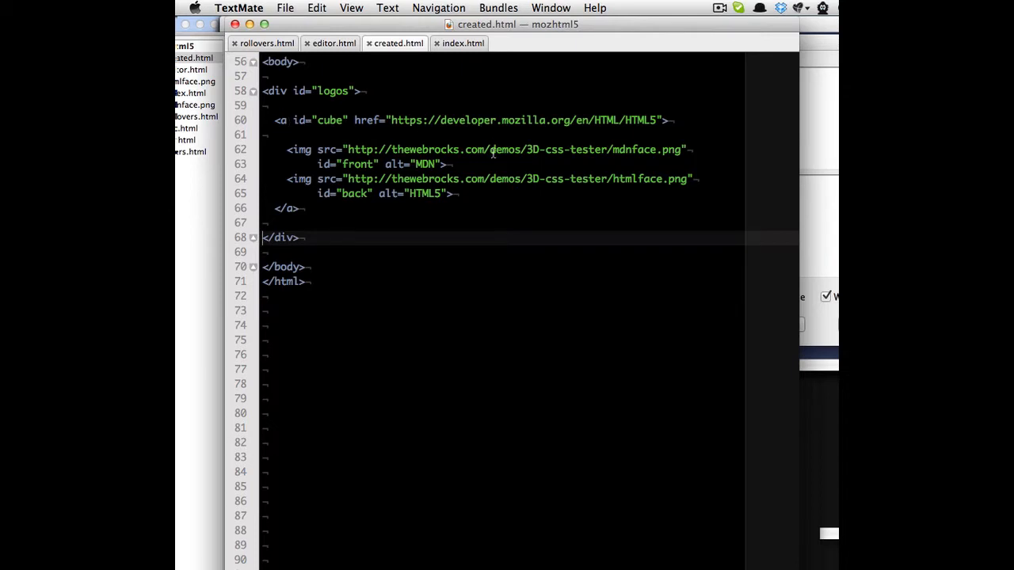
mouse_move(361, 165)
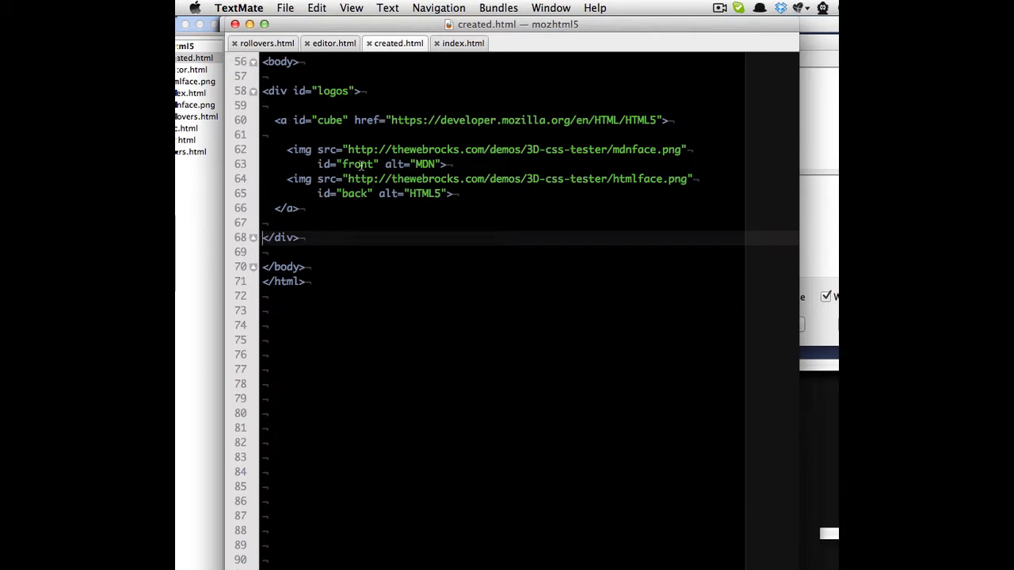
mouse_move(364, 187)
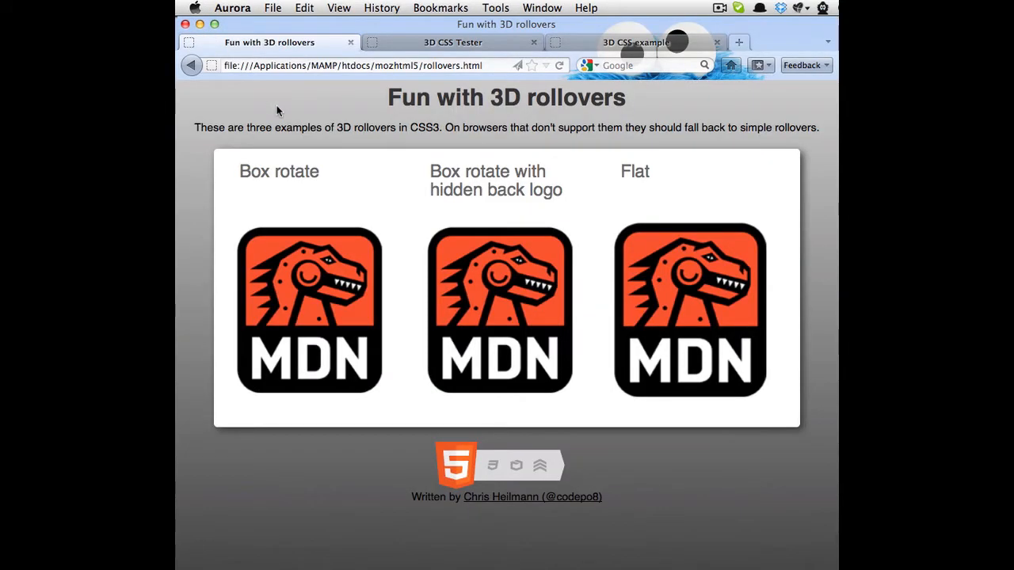
mouse_move(285, 111)
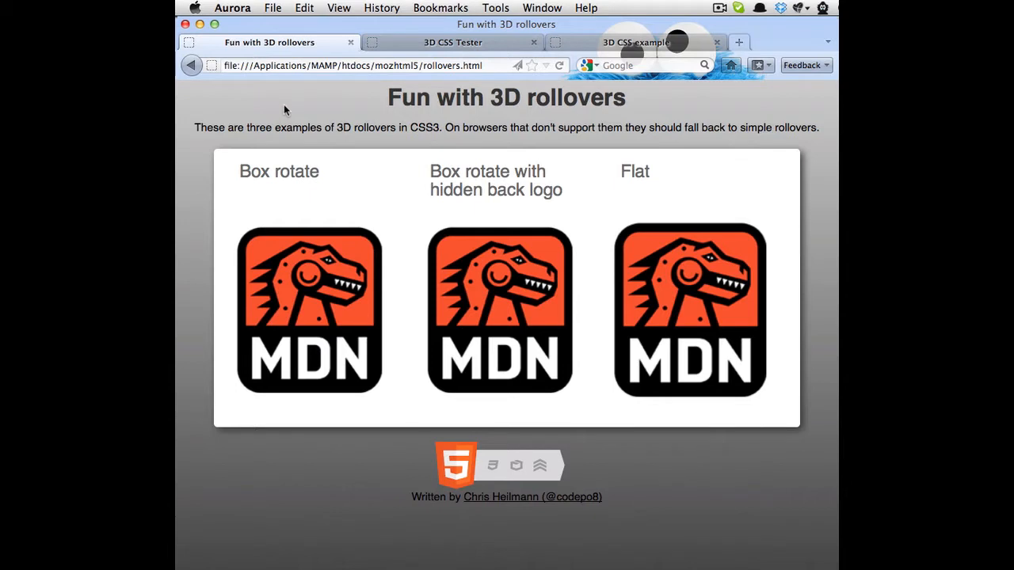
mouse_move(310, 139)
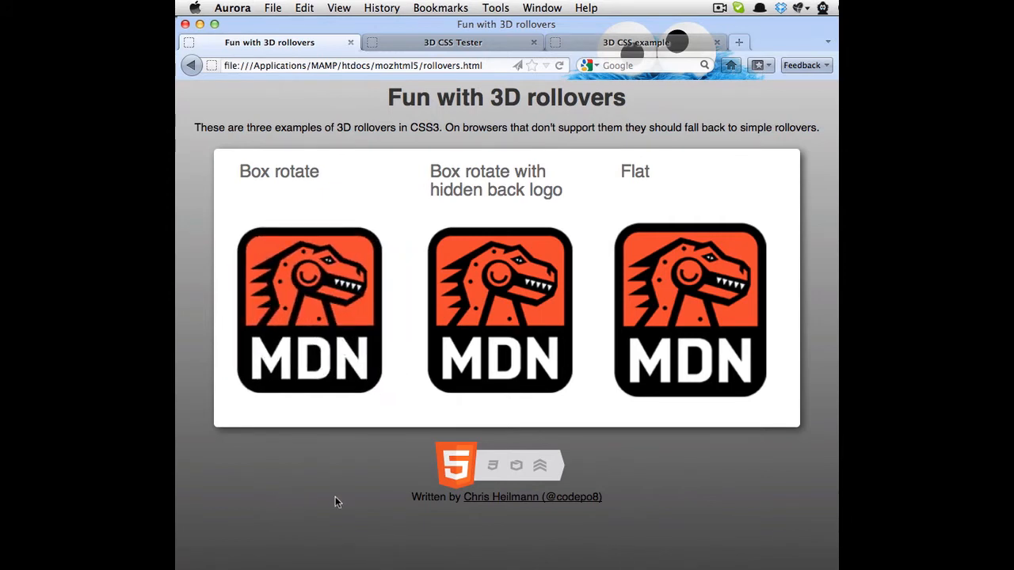
mouse_move(488, 510)
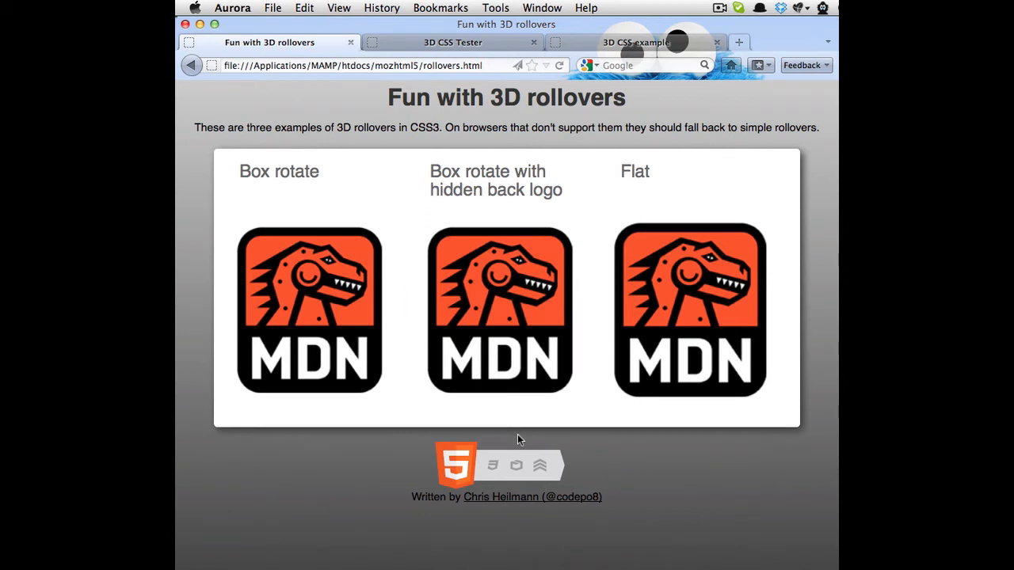
mouse_move(700, 342)
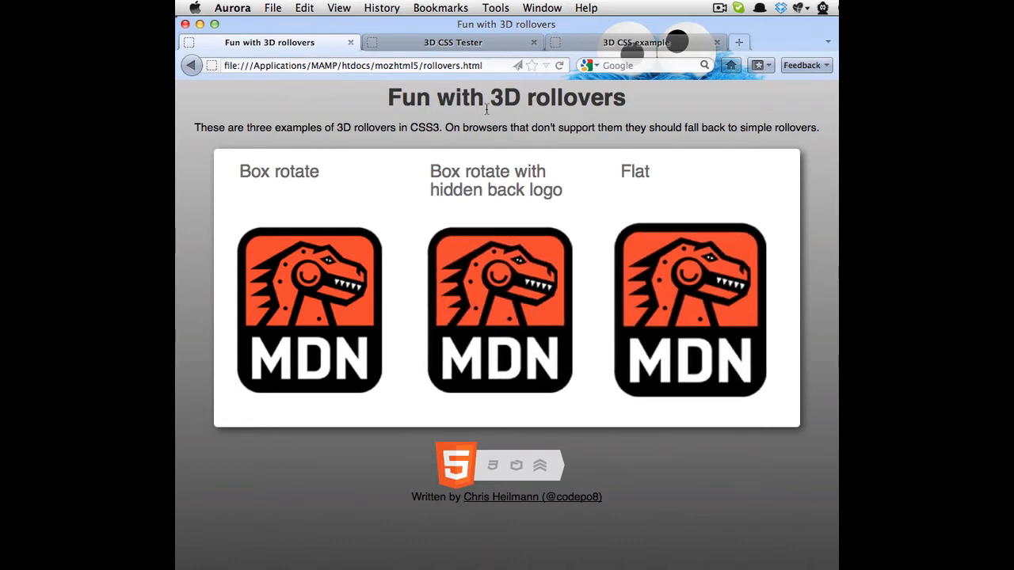
Clear the parent container's Perspective field and re-enter the value so the MDN logo faces the viewer.
left_click(453, 41)
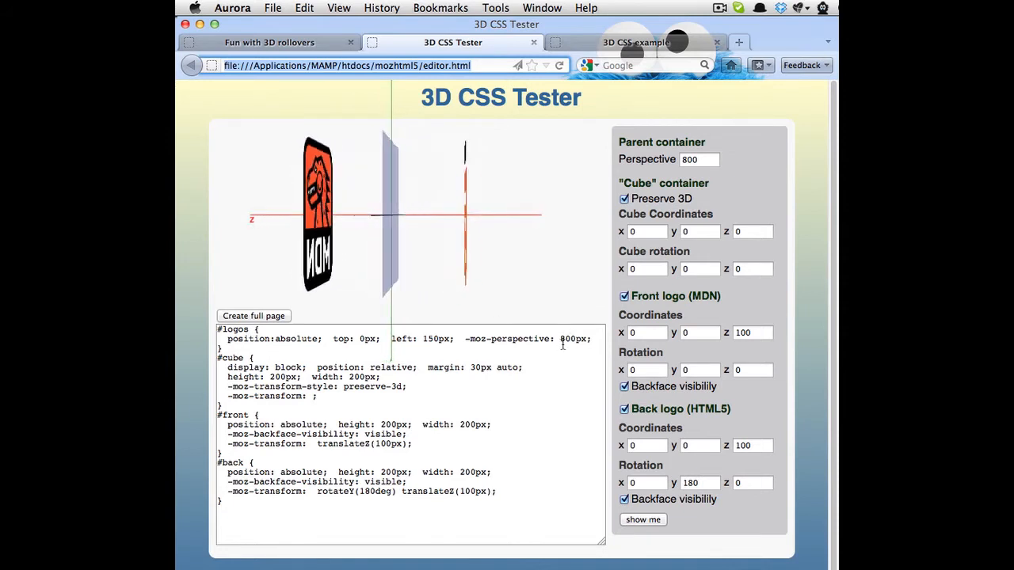
left_click(643, 520)
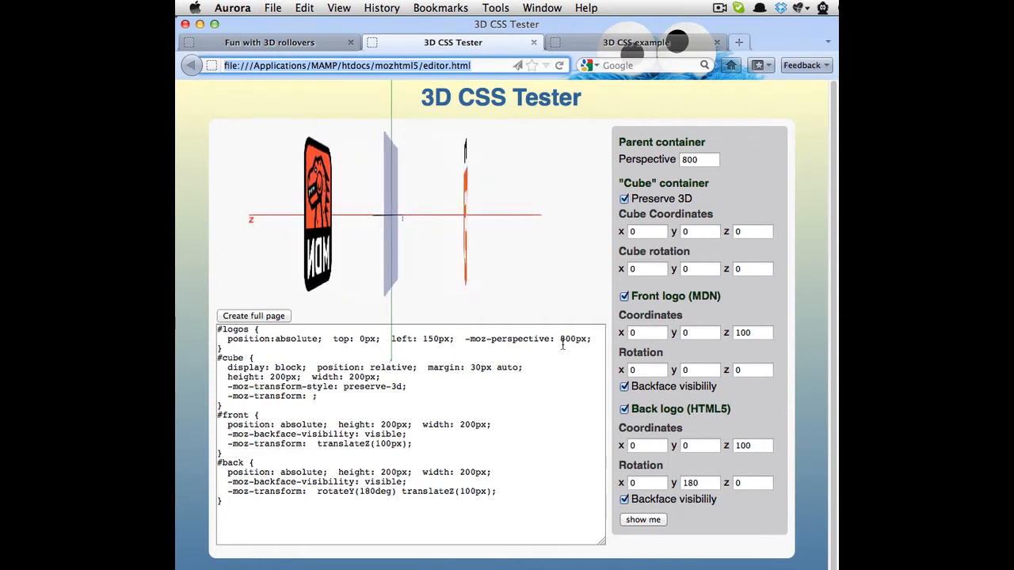
left_click(643, 520)
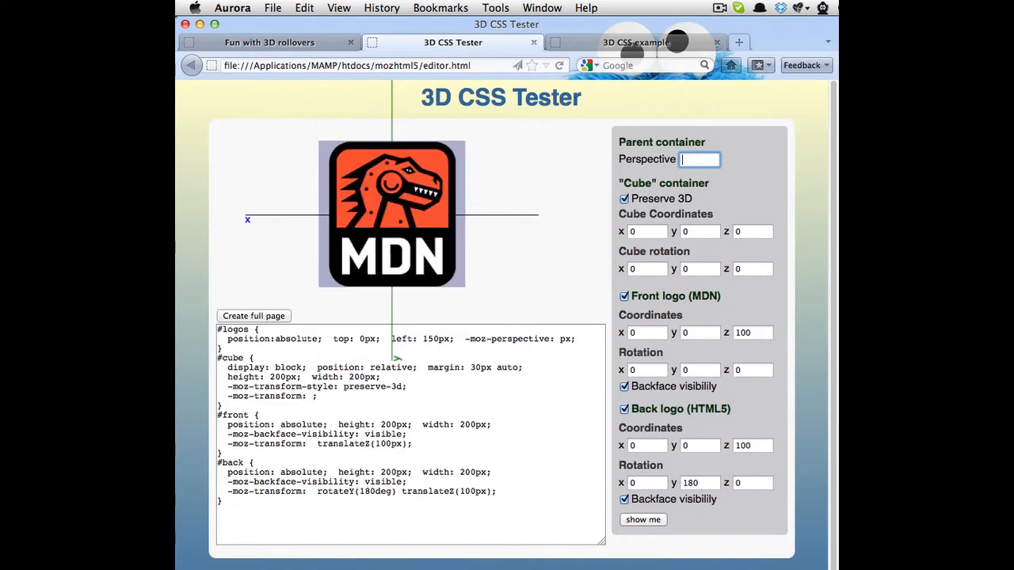
type("600")
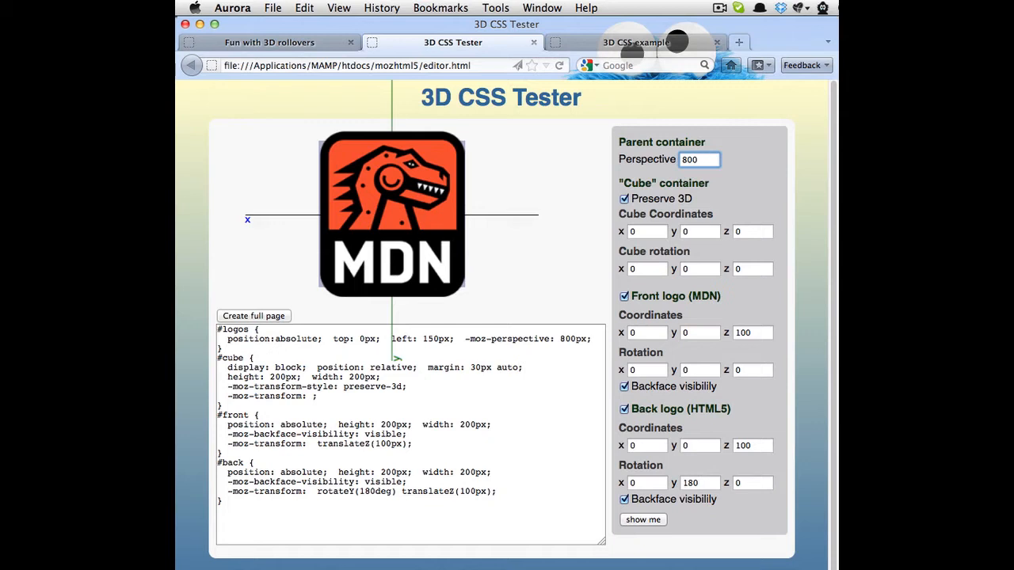
left_click(701, 159)
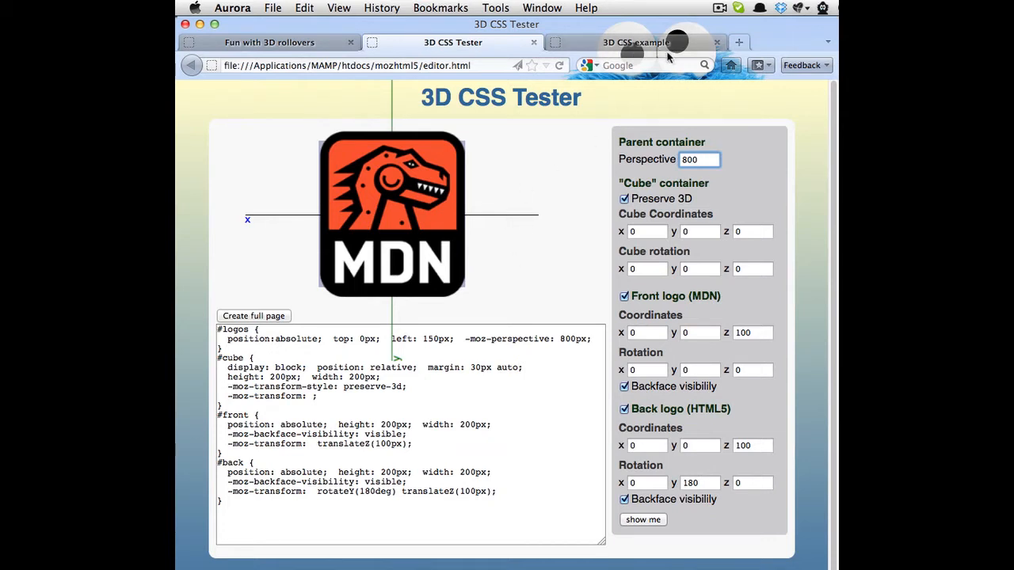
mouse_move(675, 263)
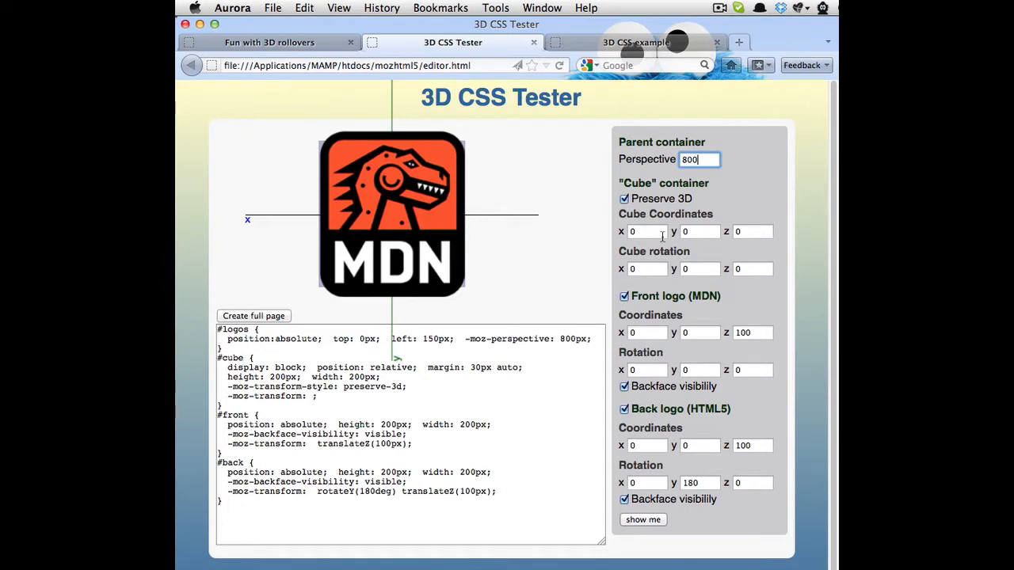
left_click(270, 42)
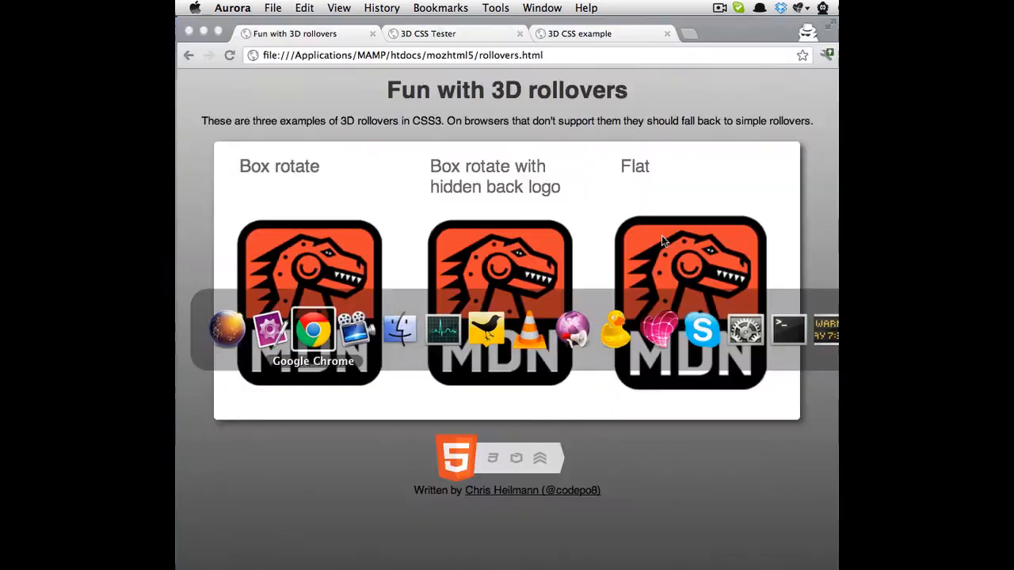
Step the cube's x rotation up with the spinner and tweak the z rotation so the MDN logo sits at an angle.
left_click(428, 33)
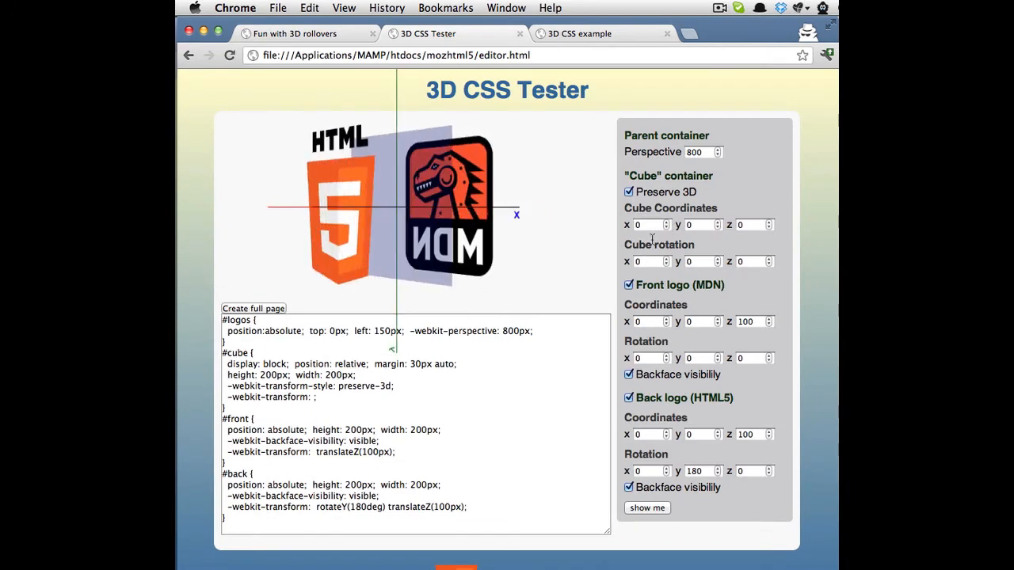
left_click(717, 156)
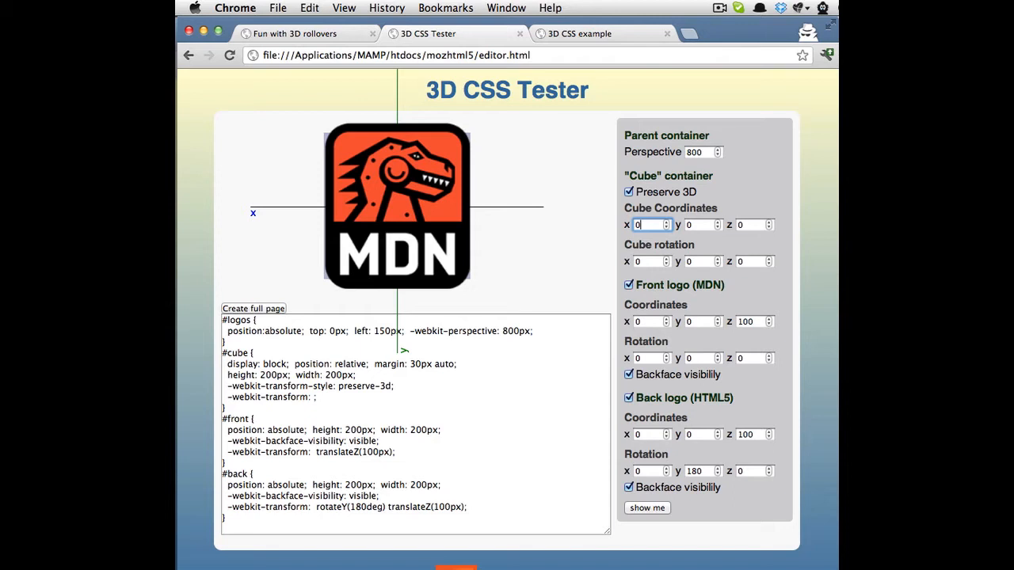
mouse_move(602, 212)
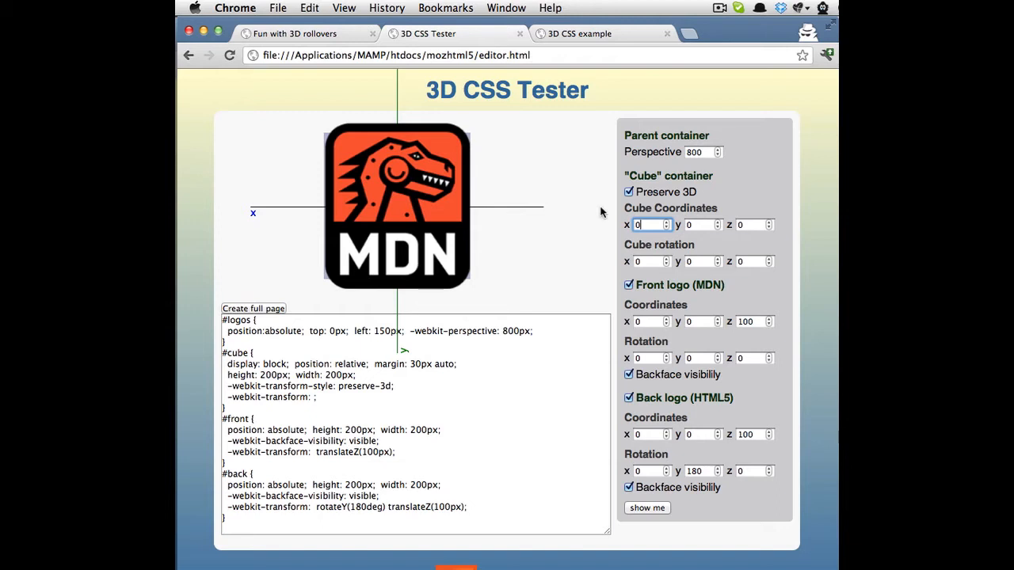
mouse_move(663, 257)
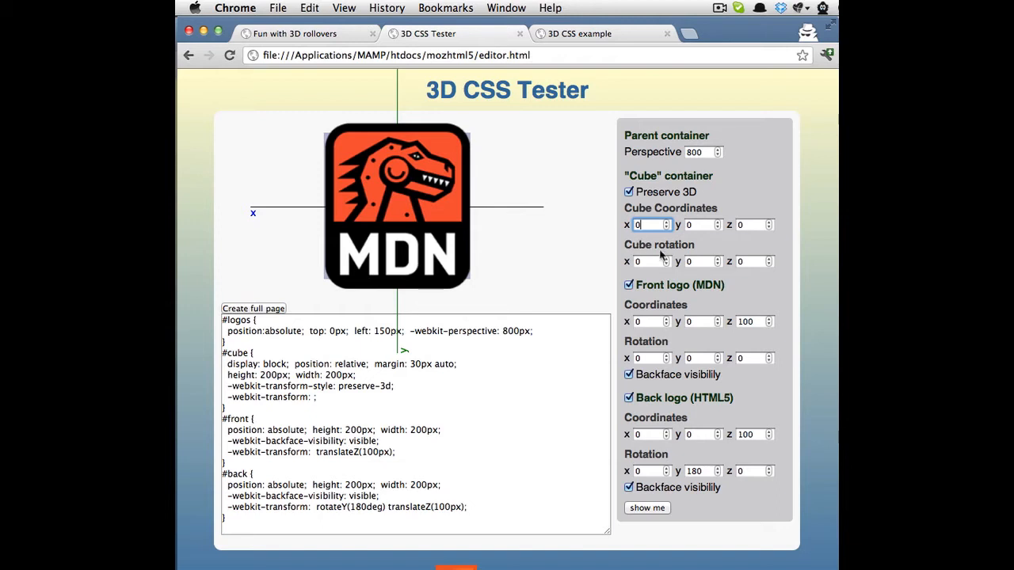
mouse_move(668, 261)
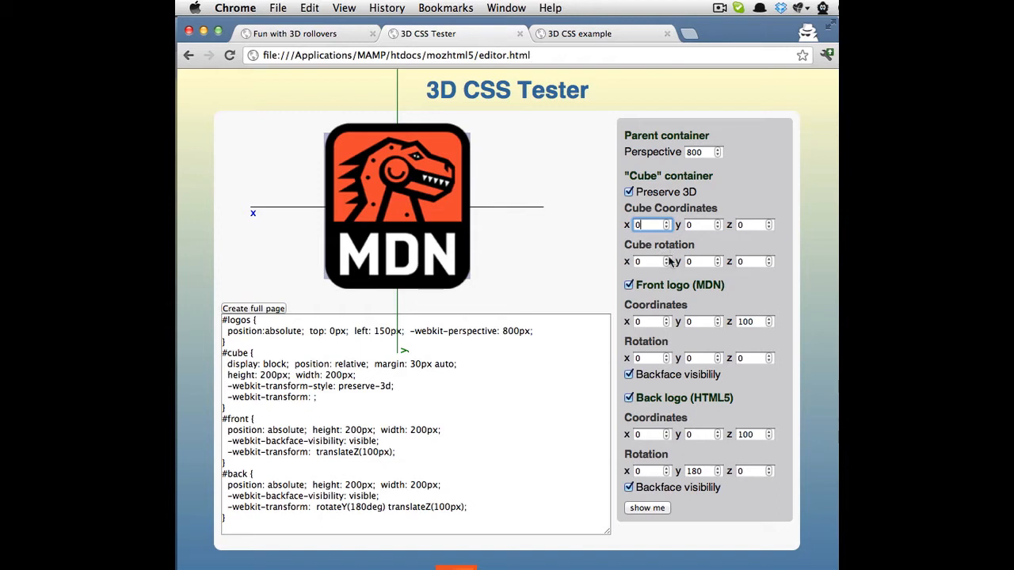
mouse_move(267, 209)
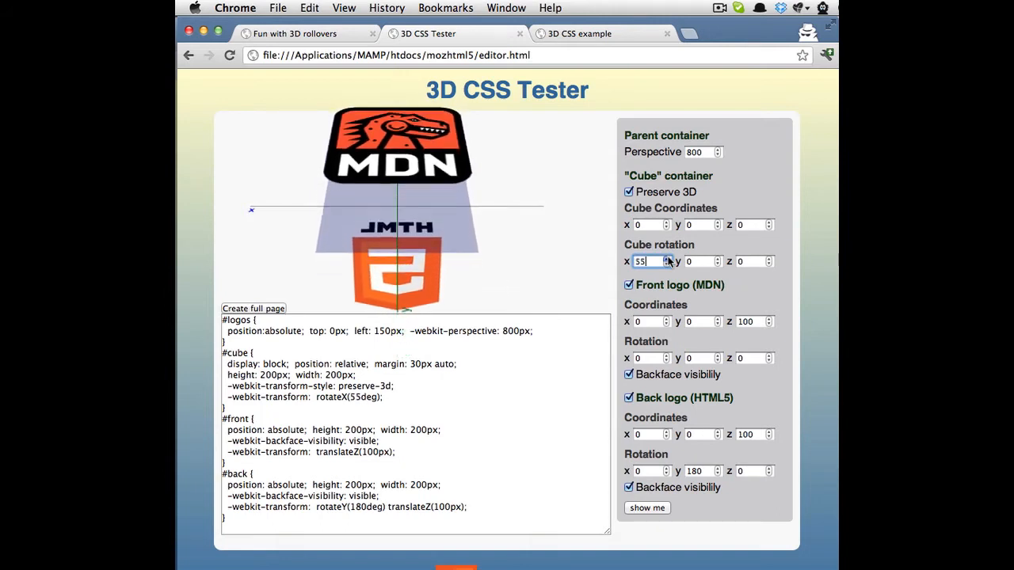
left_click(665, 258)
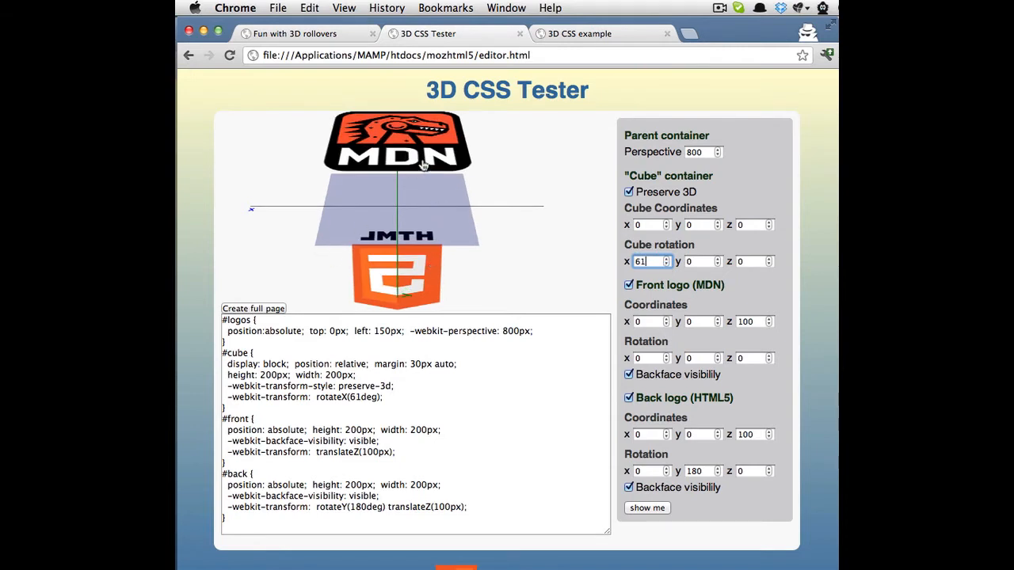
left_click(668, 263)
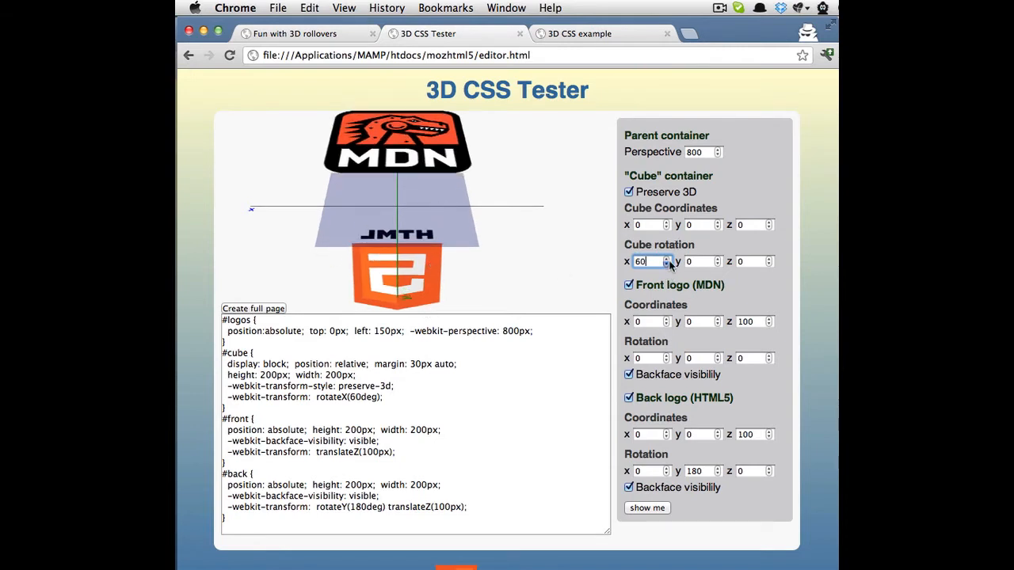
left_click(667, 265)
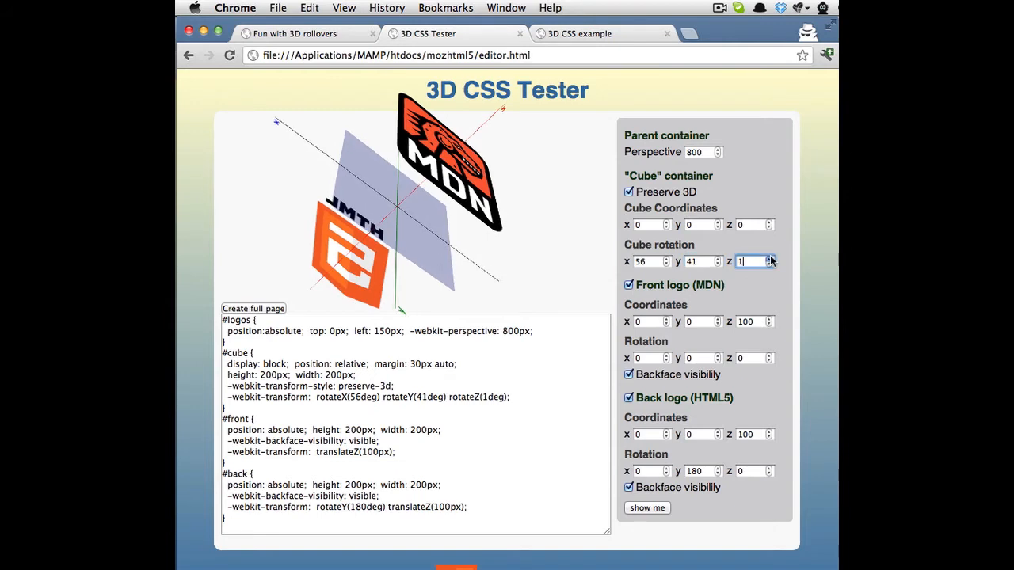
left_click(768, 260)
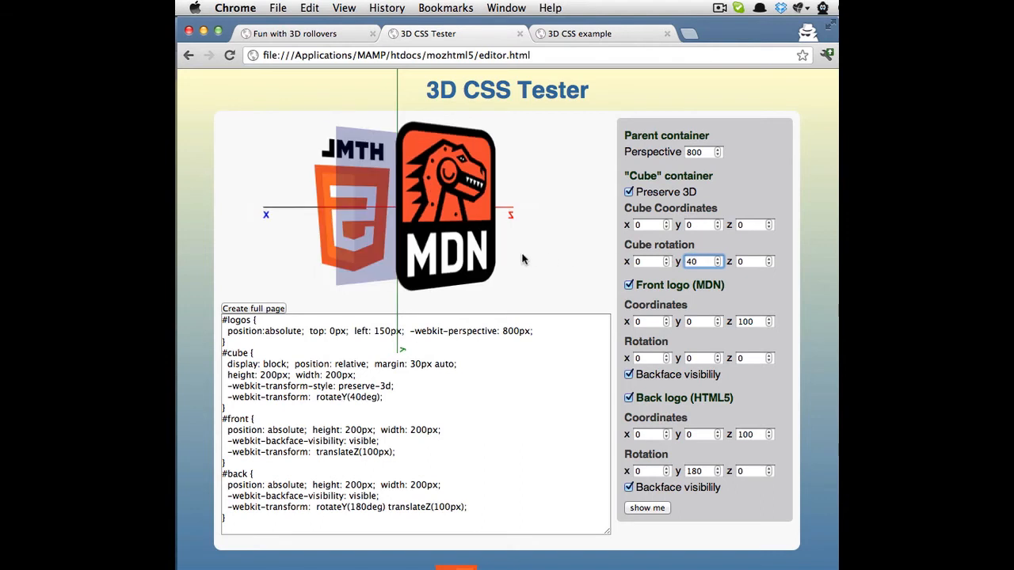
mouse_move(329, 202)
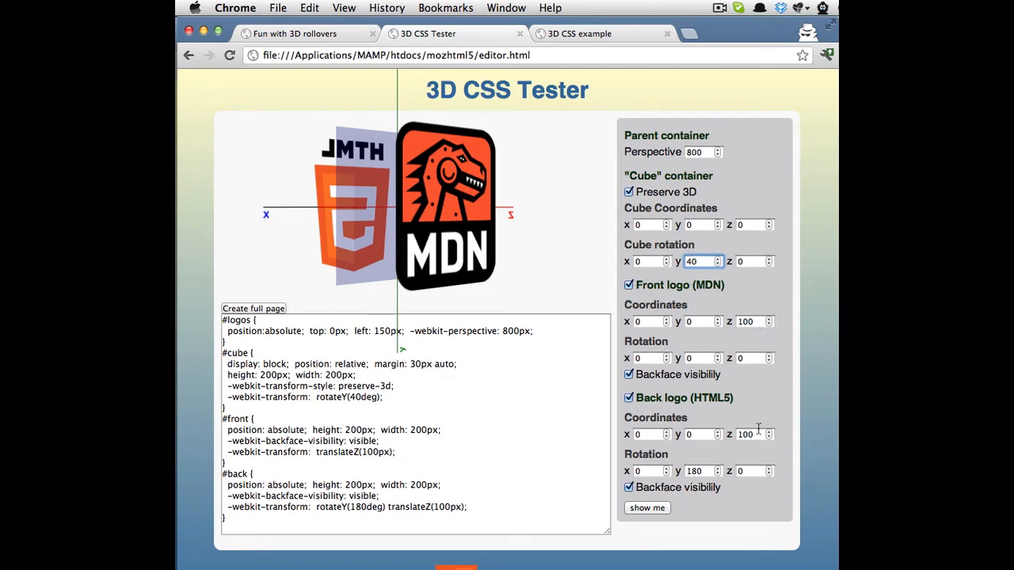
mouse_move(523, 225)
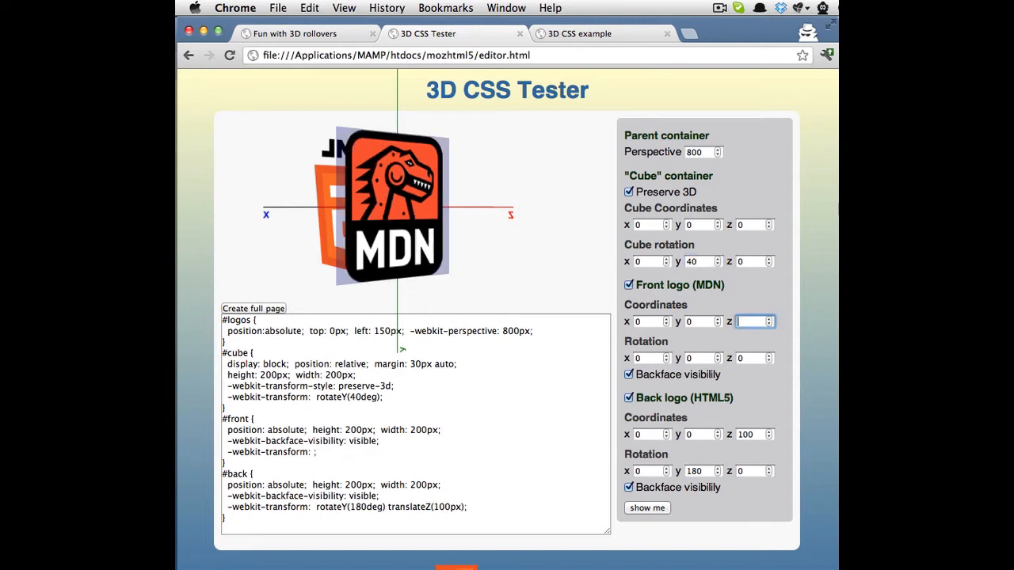
Set the MDN front logo's z coordinate to -50.
type("-50")
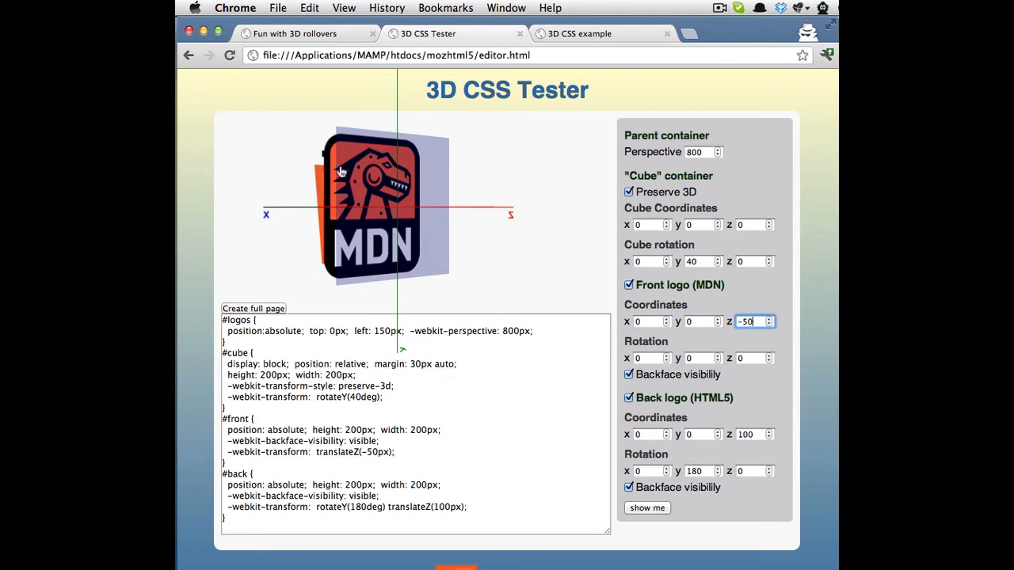
mouse_move(705, 469)
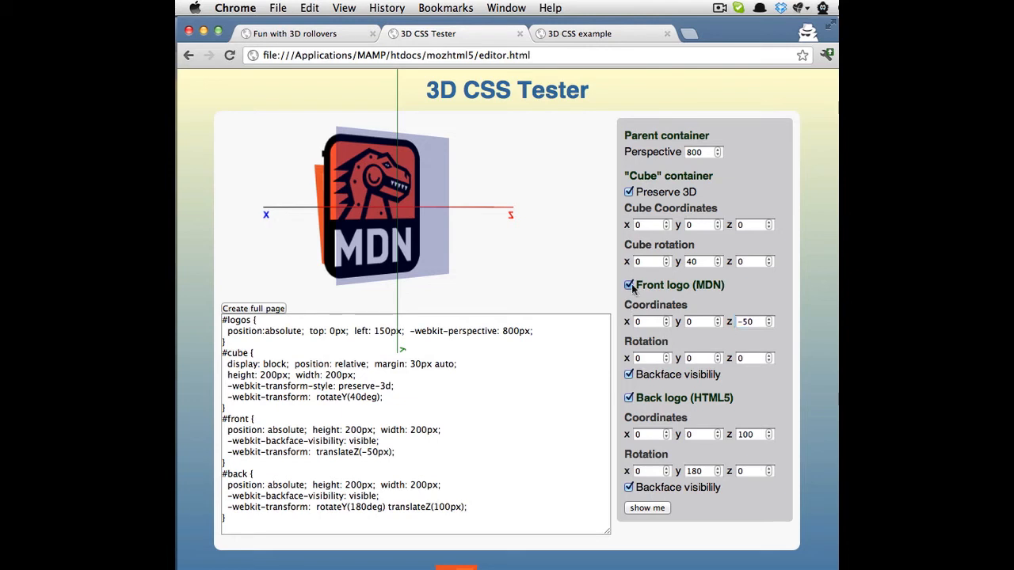
Hide the MDN front logo, edit the HTML5 back logo's y rotation, then show the front logo again.
left_click(629, 285)
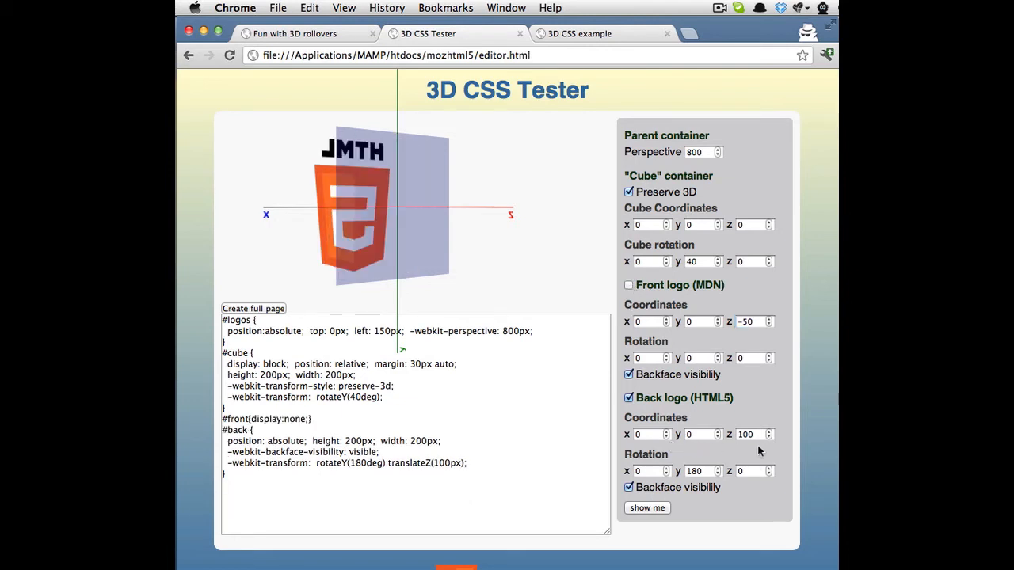
mouse_move(396, 184)
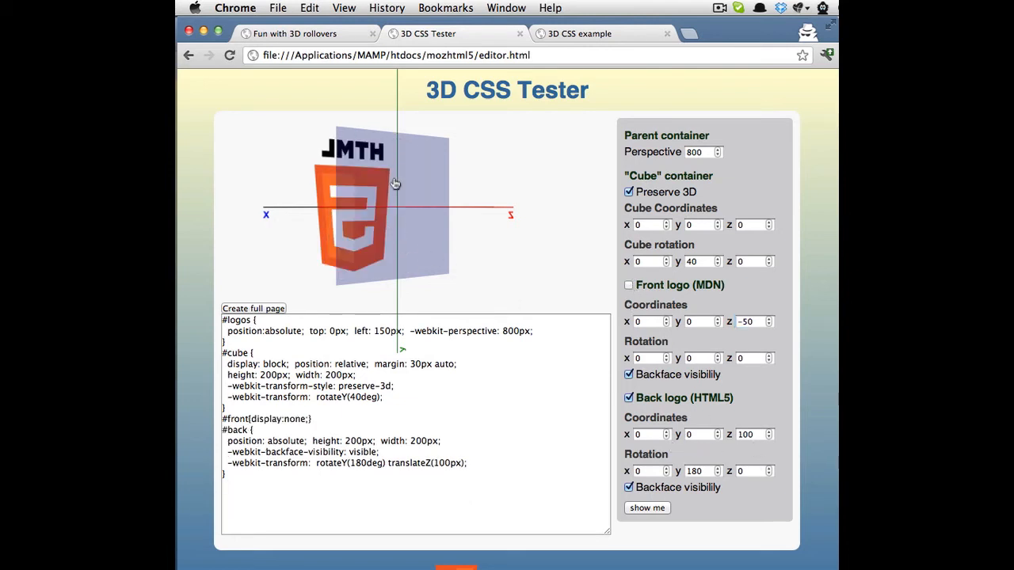
mouse_move(388, 196)
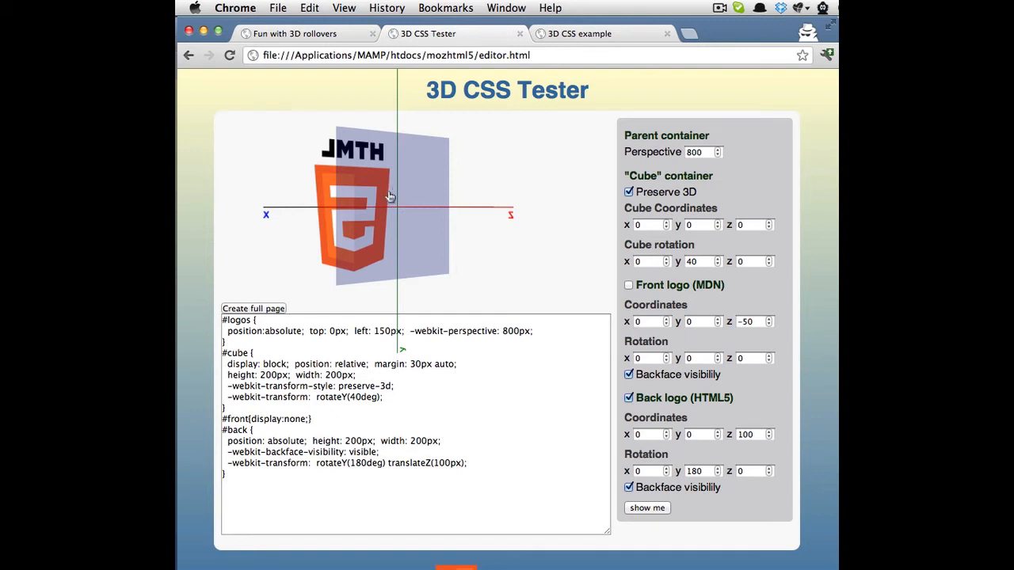
mouse_move(770, 450)
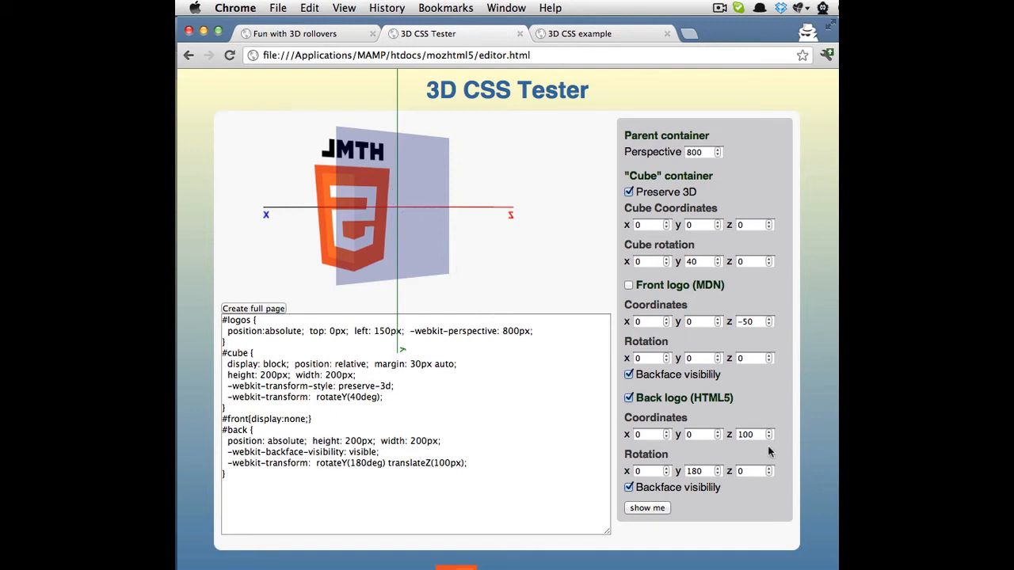
mouse_move(415, 228)
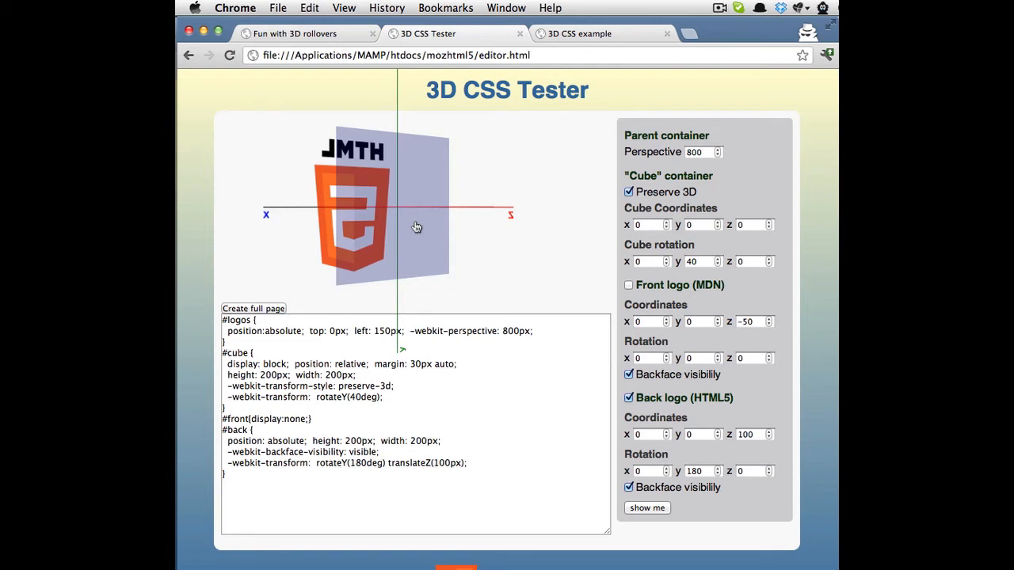
mouse_move(701, 431)
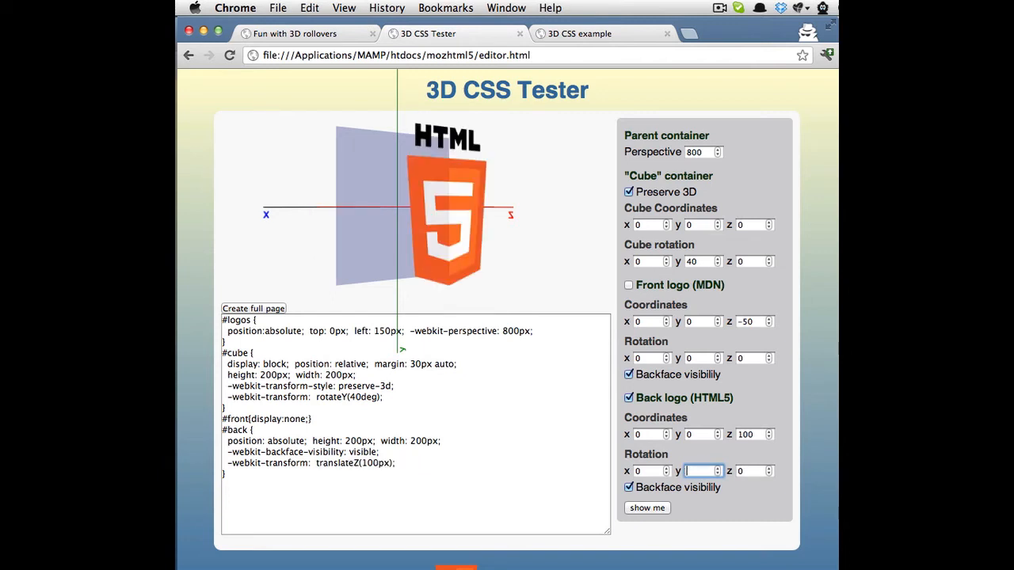
type("30")
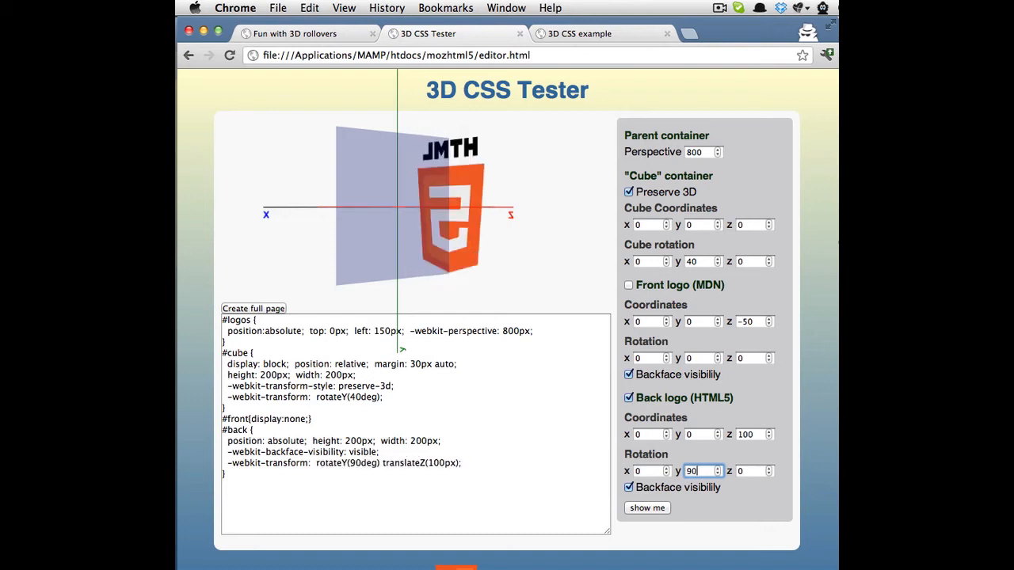
left_click(627, 285)
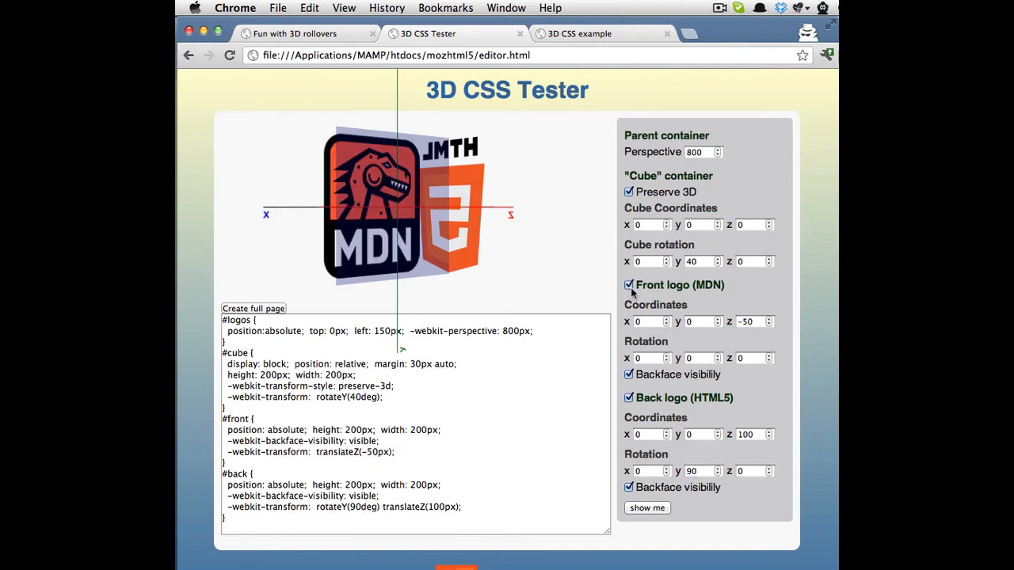
mouse_move(699, 371)
type("-90")
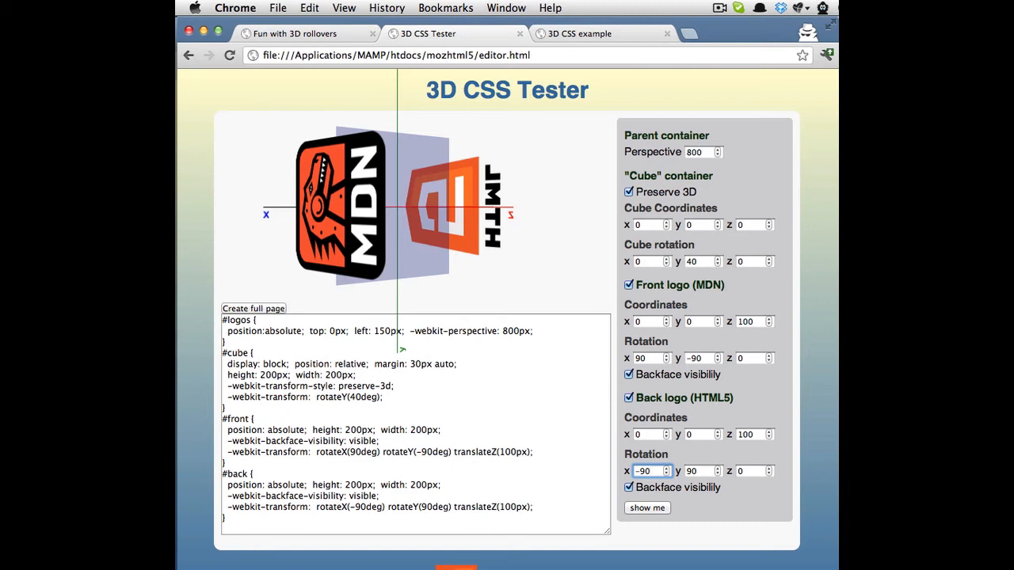
mouse_move(513, 266)
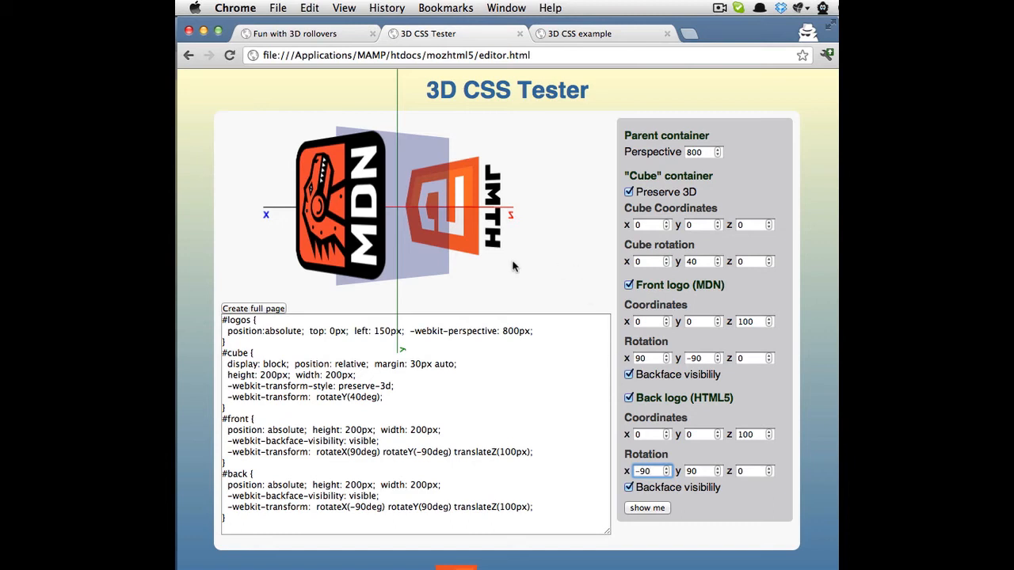
mouse_move(399, 213)
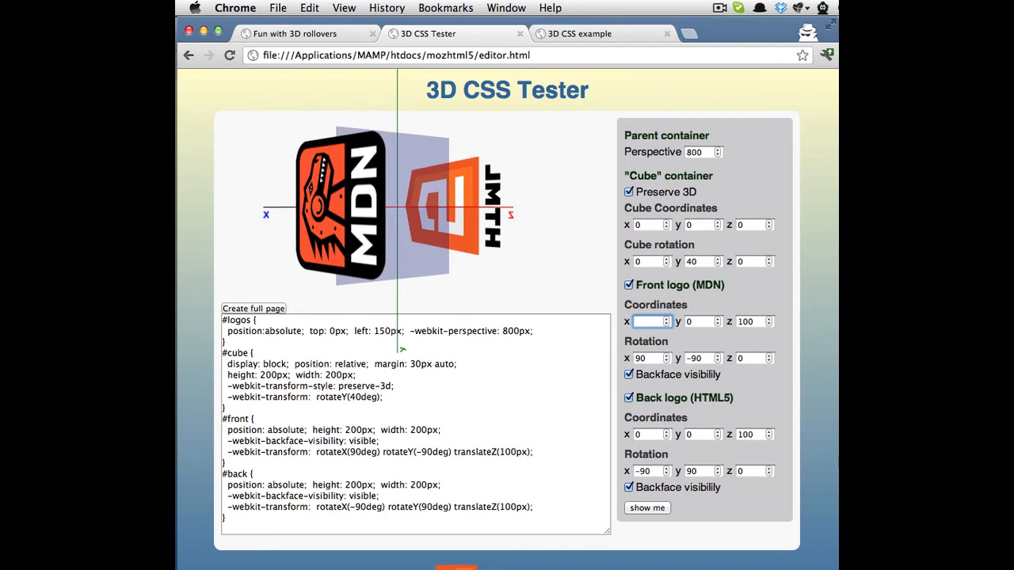
Clear the MDN logo's rotation values and select its z depth value to reset it to 0.
left_click(648, 358)
type("0")
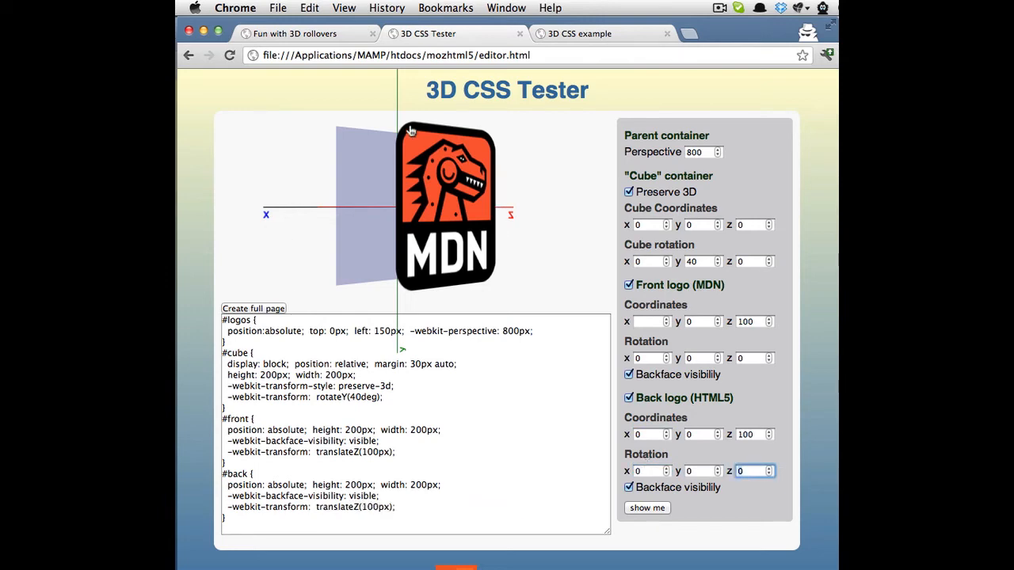
left_click(302, 34)
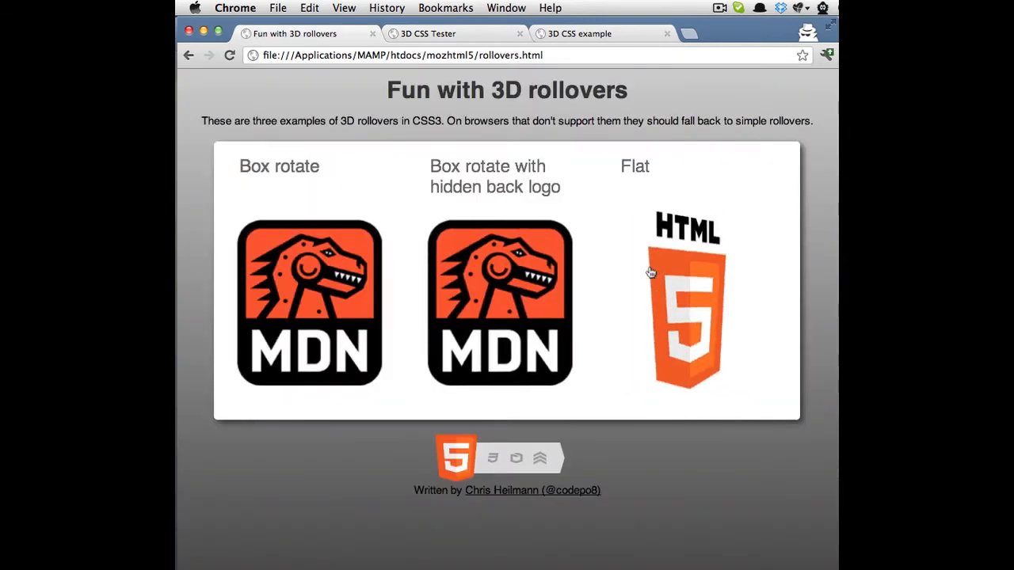
left_click(428, 33)
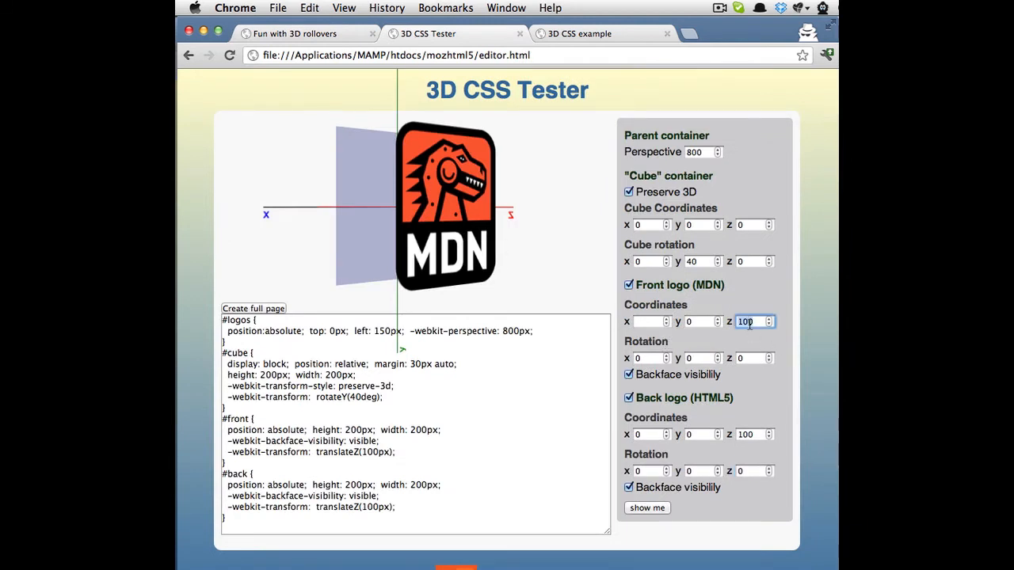
triple_click(745, 320)
type("0")
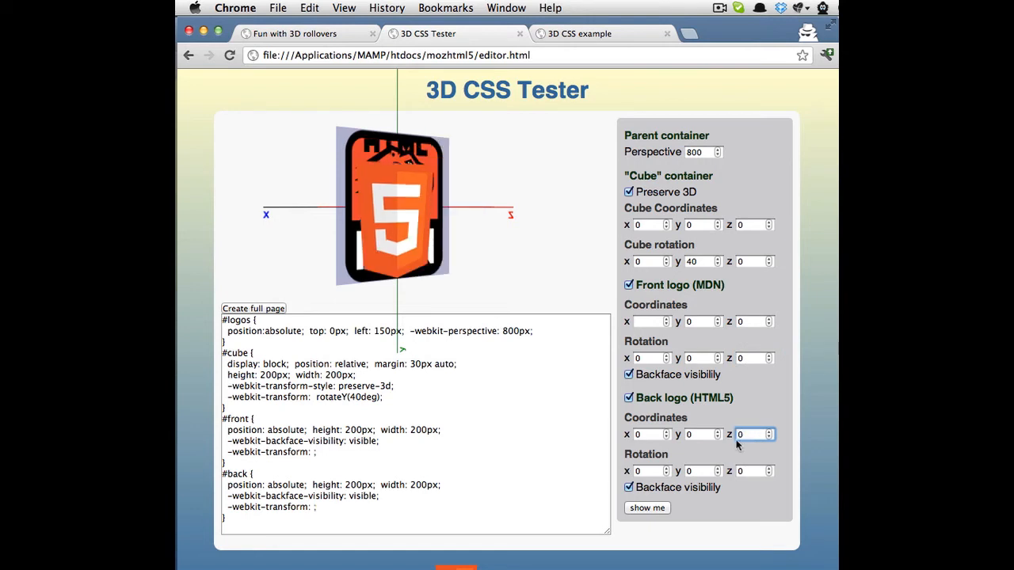
Set the HTML5 logo's y rotation, step the cube around Y, and move the front logo to z 1 and back to z -1.
left_click(700, 471)
type("180")
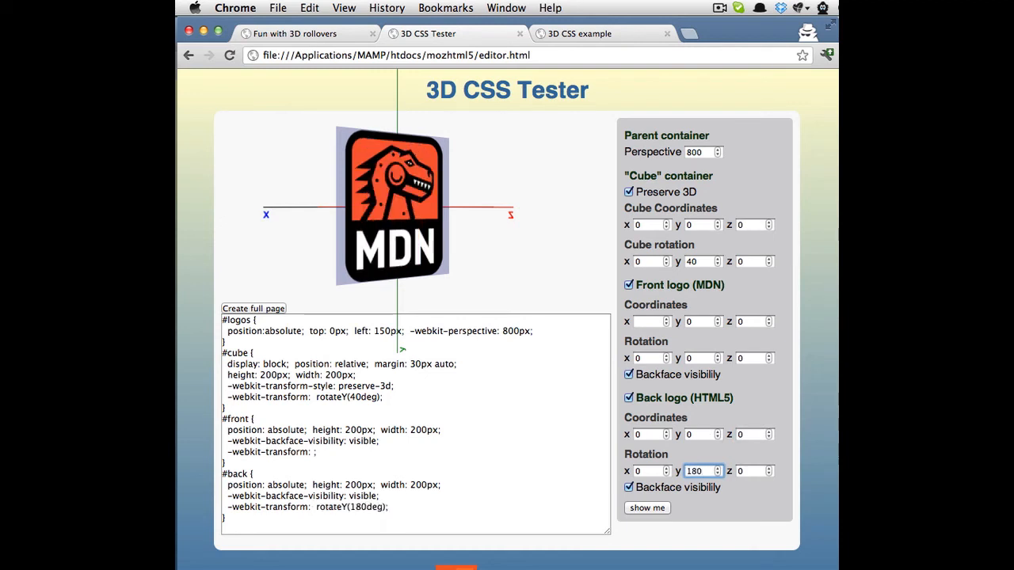
mouse_move(710, 264)
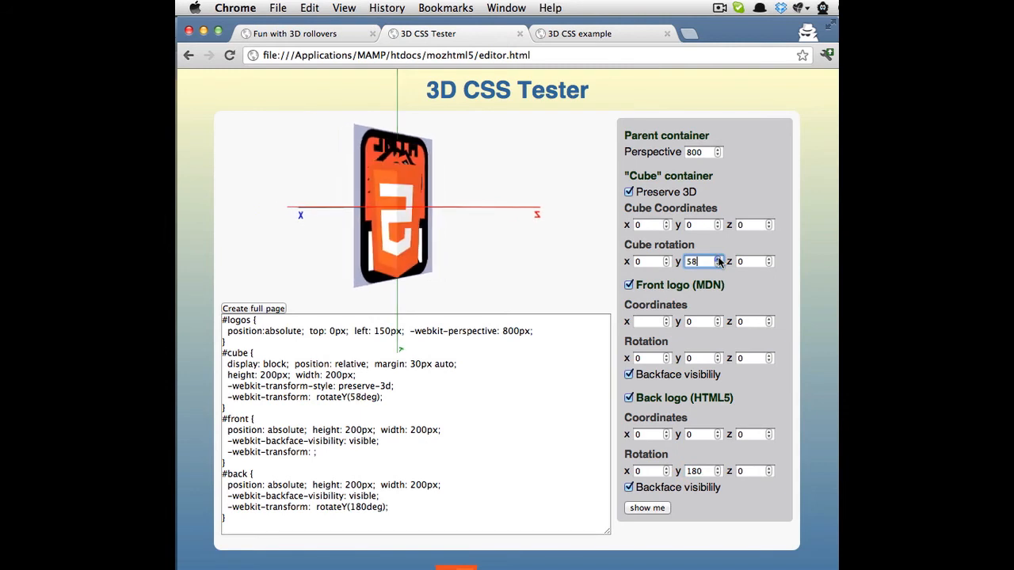
left_click(718, 259)
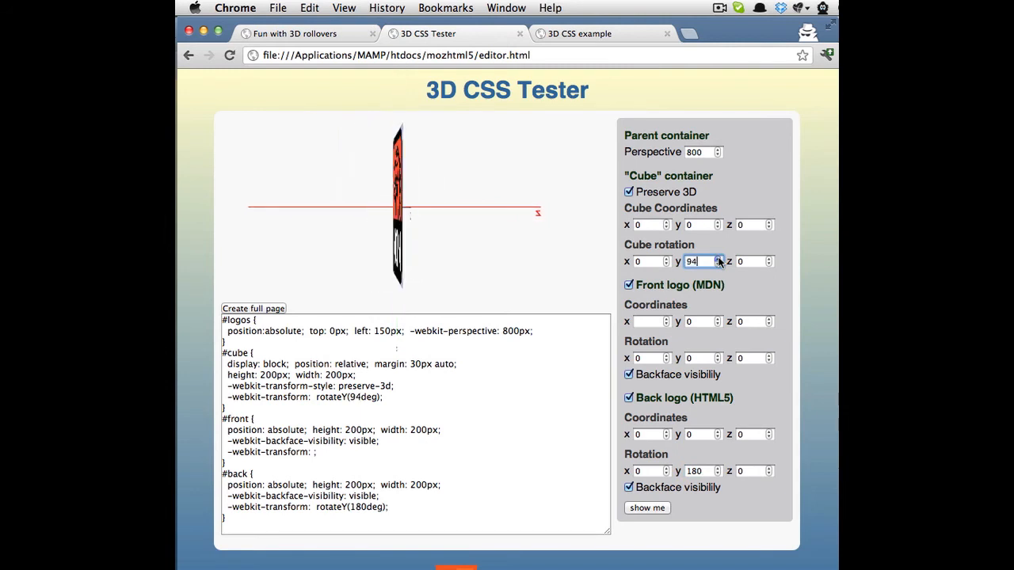
left_click(716, 258)
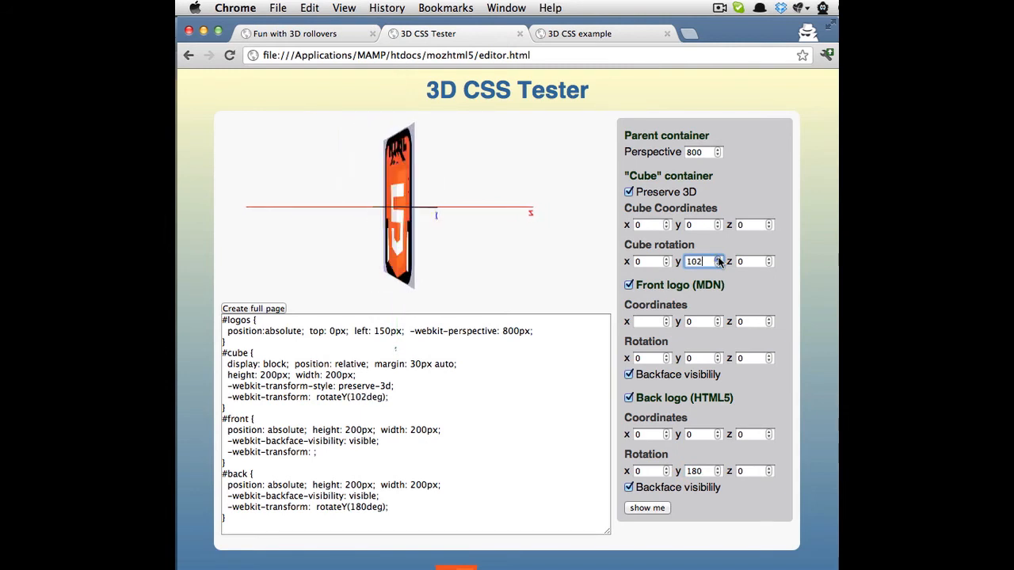
left_click(717, 259)
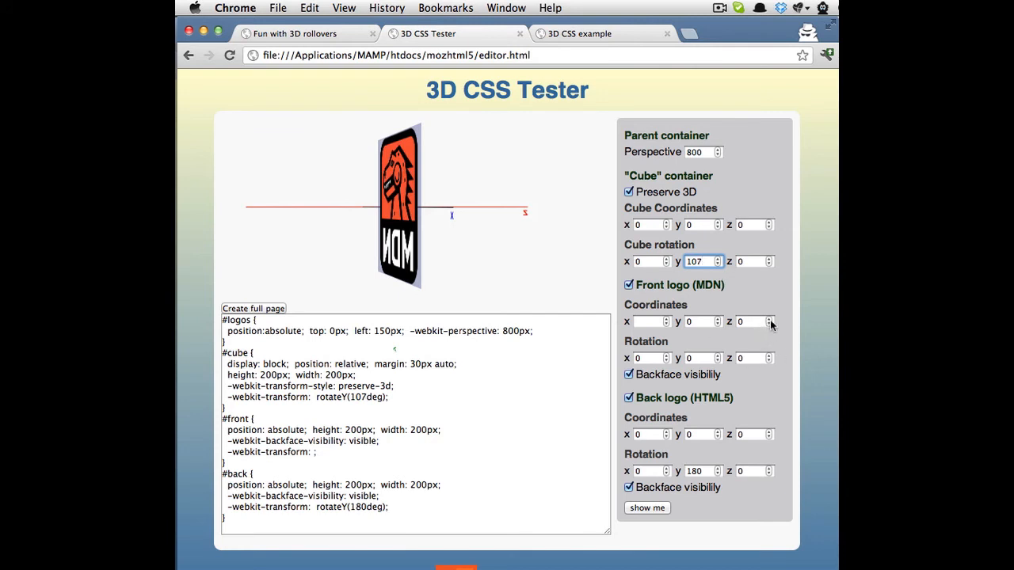
left_click(767, 318)
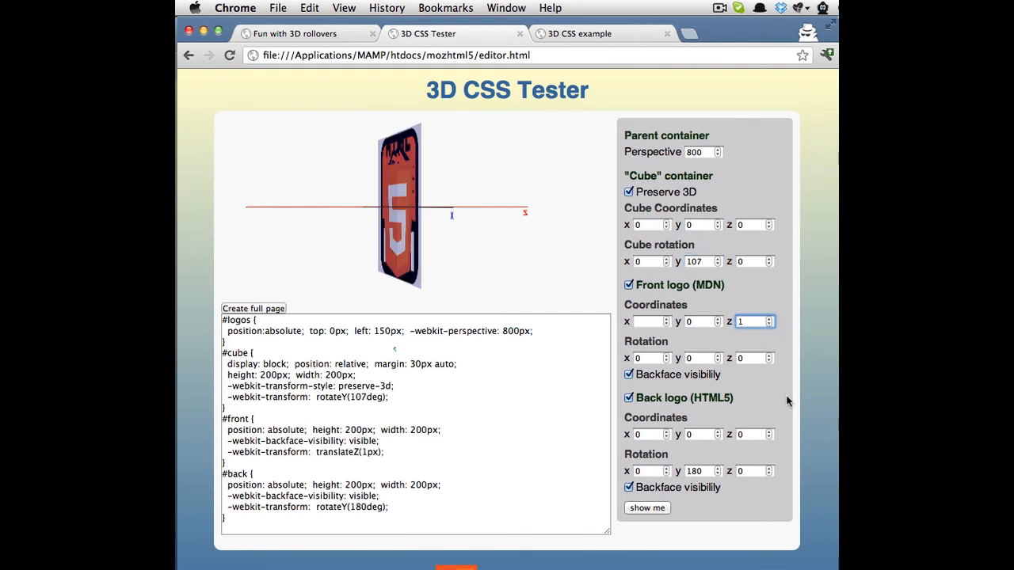
left_click(767, 437)
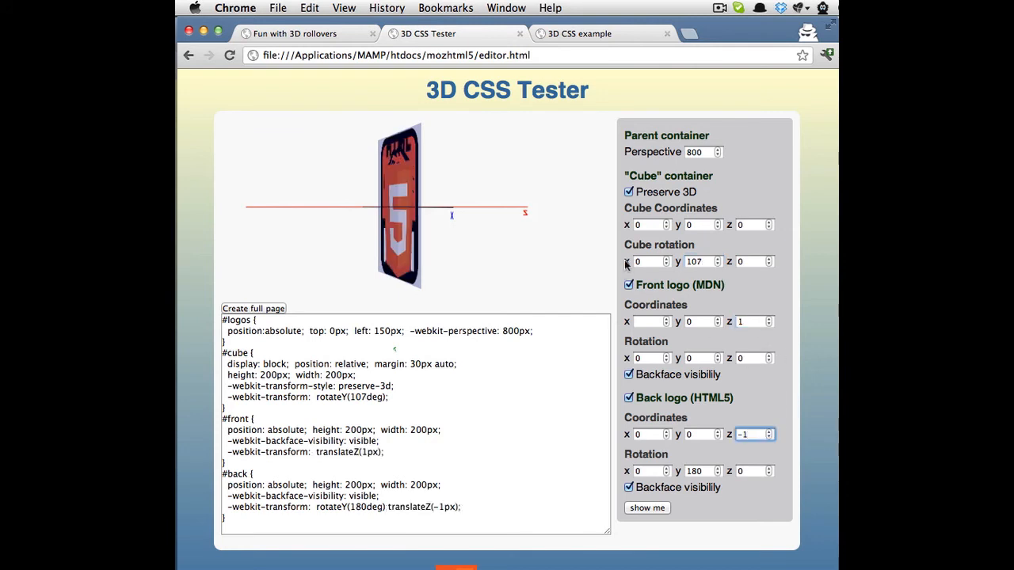
Step the cube's Y rotation past edge-on and settle it at 58 degrees.
left_click(716, 259)
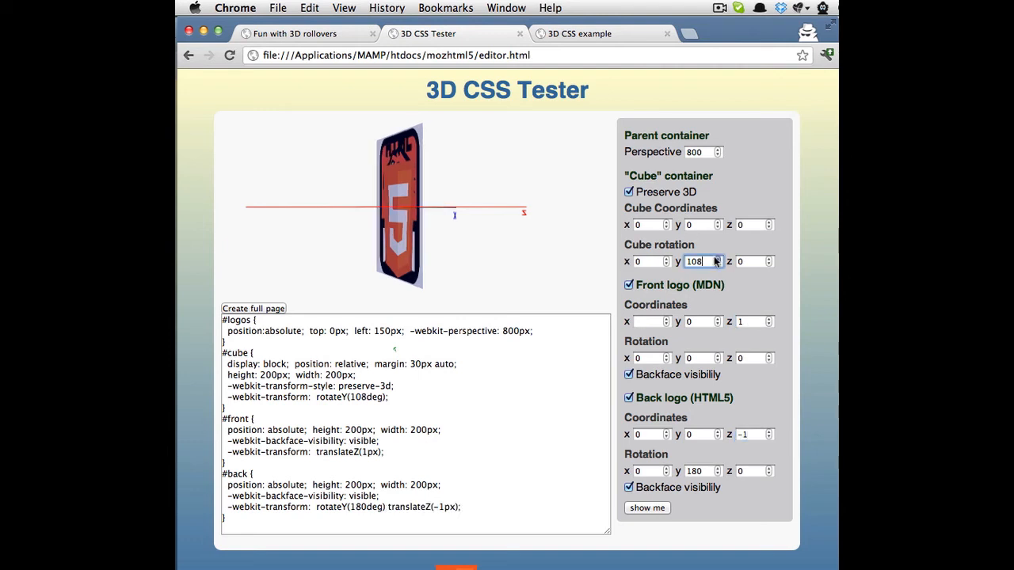
left_click(716, 259)
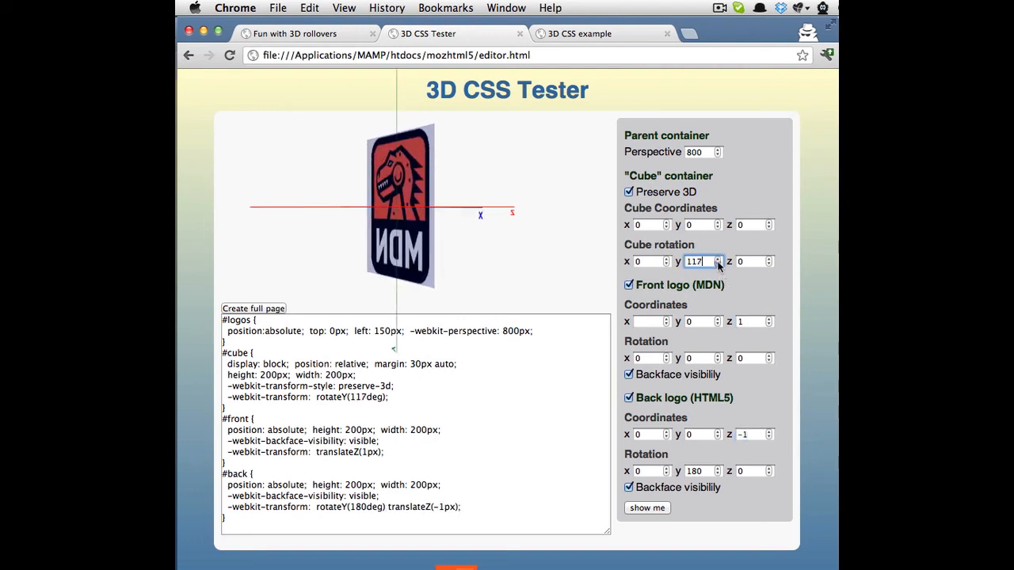
left_click(719, 265)
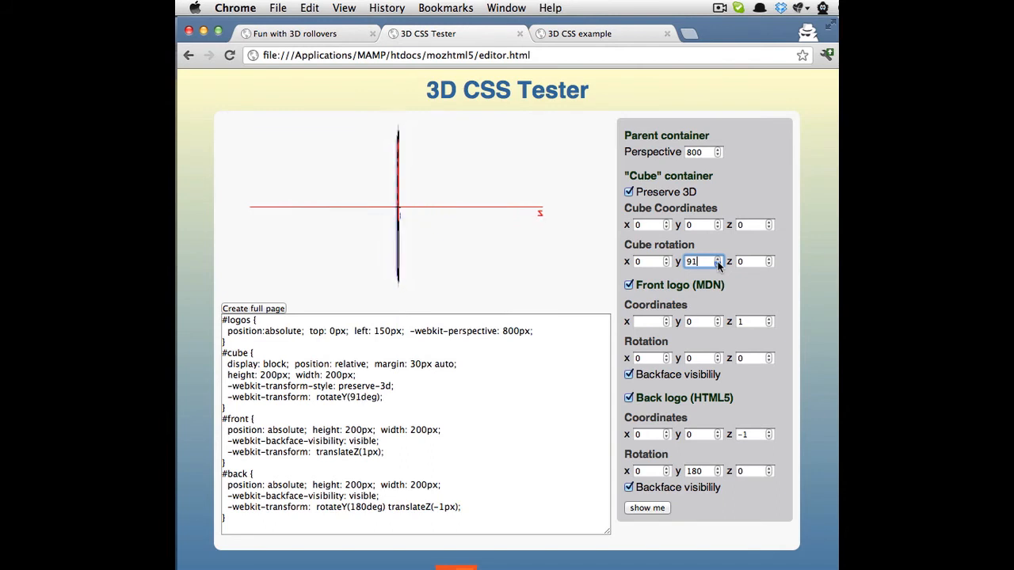
left_click(717, 264)
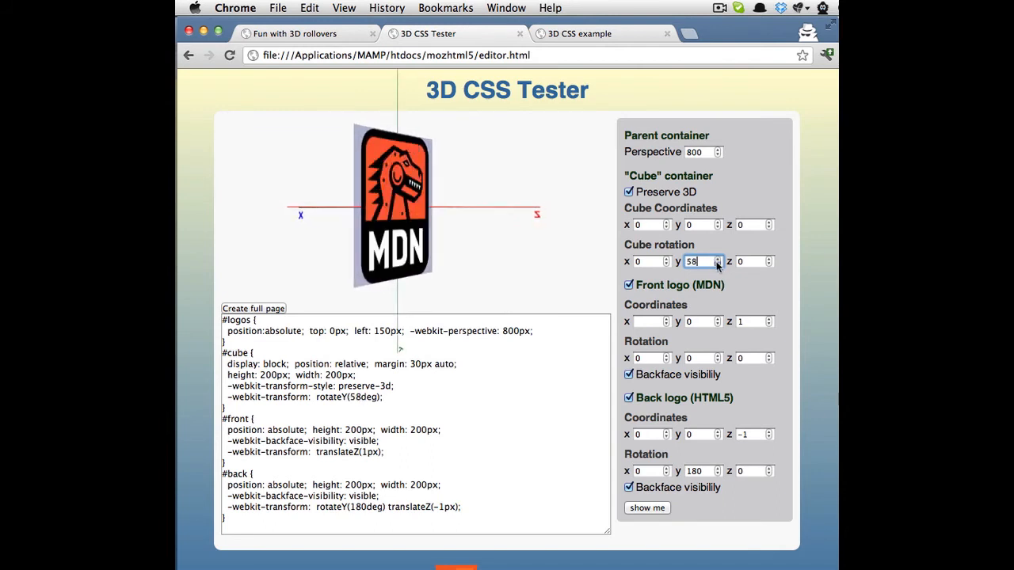
left_click(718, 265)
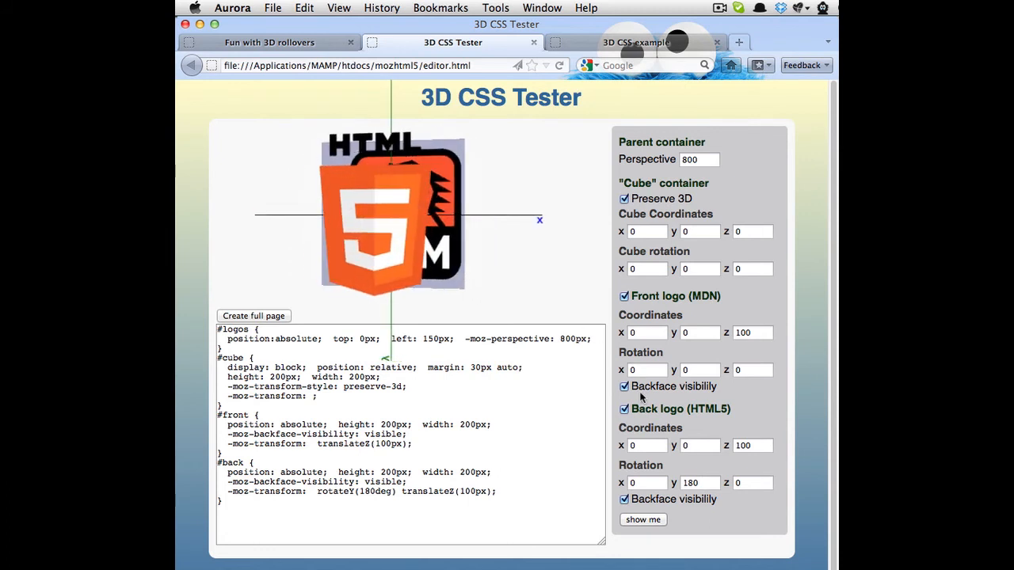
Set the cube's Y rotation to 40 and toggle the front logo's Backface visibility off and back on.
left_click(624, 386)
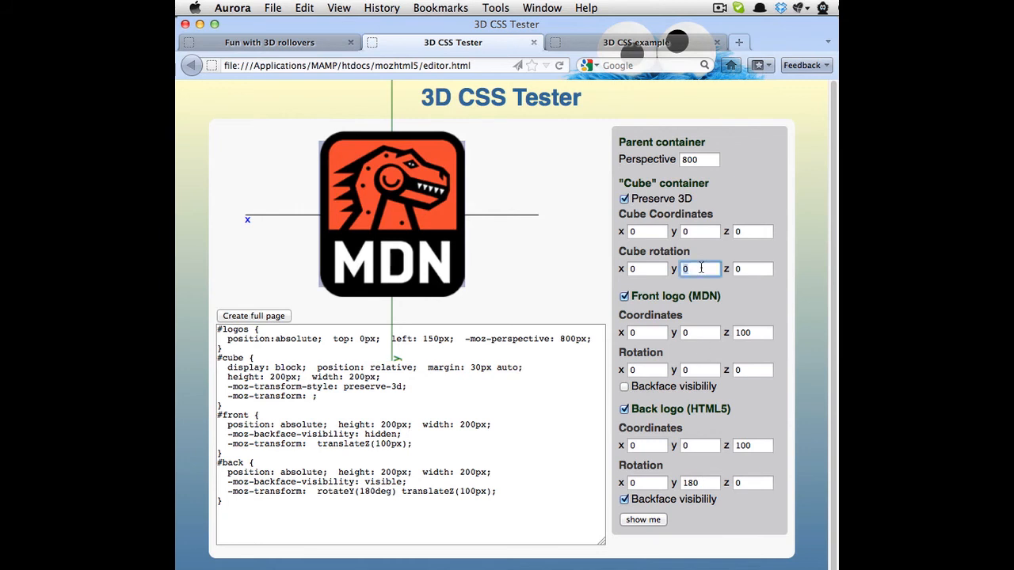
type("40")
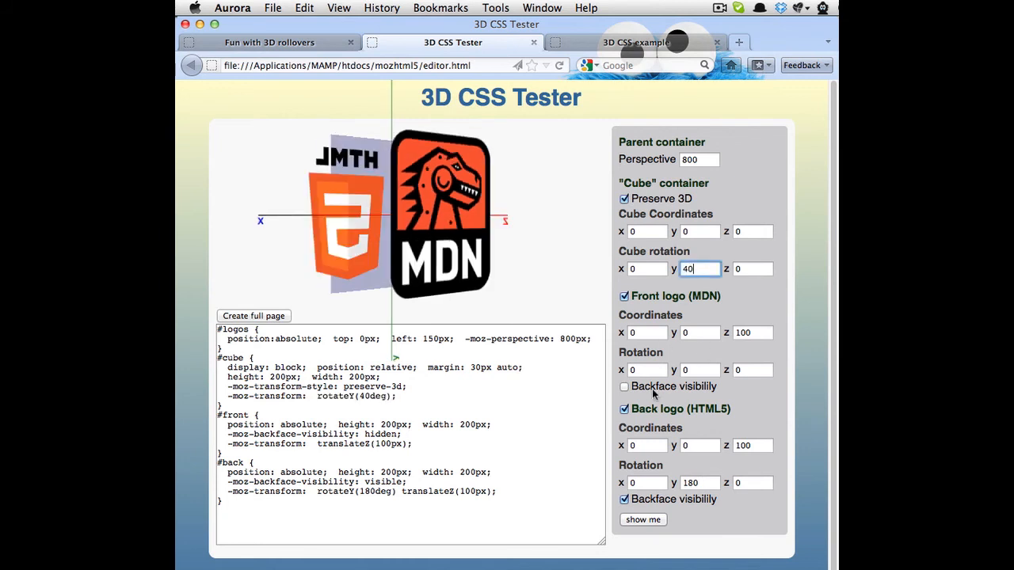
left_click(624, 386)
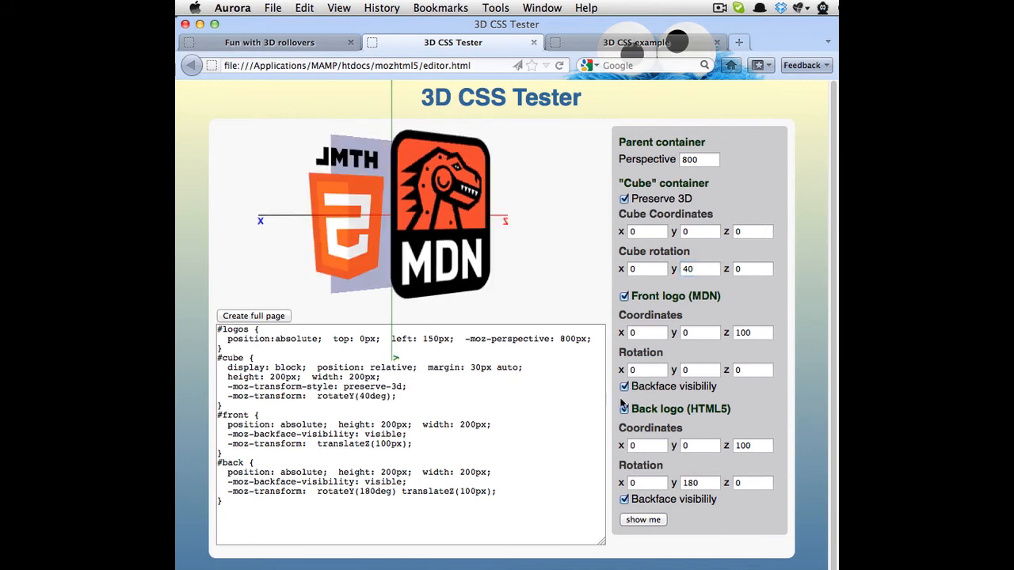
left_click(624, 499)
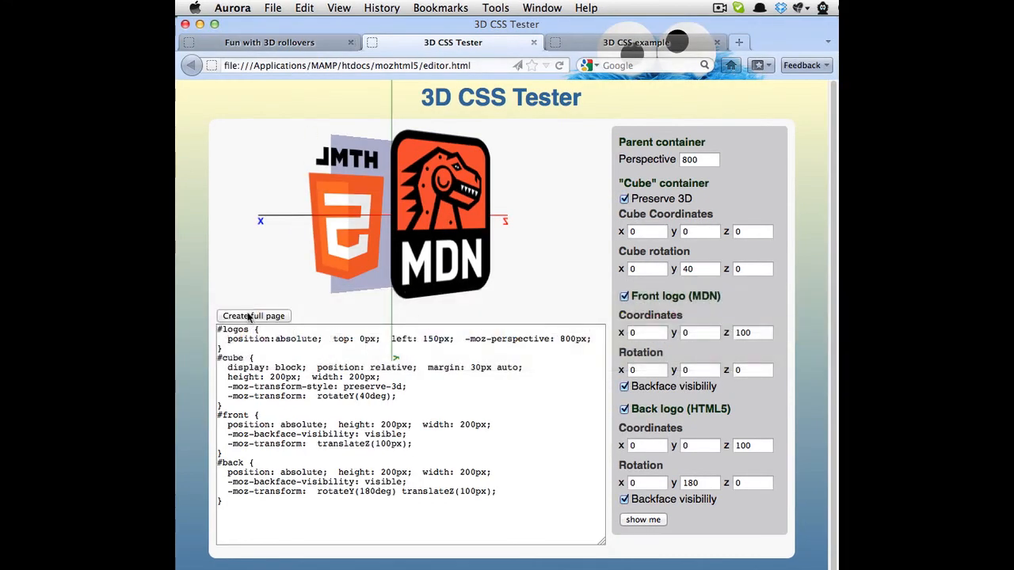
Generate the full HTML page with vendor-prefixed cube CSS and scroll through the code.
left_click(254, 316)
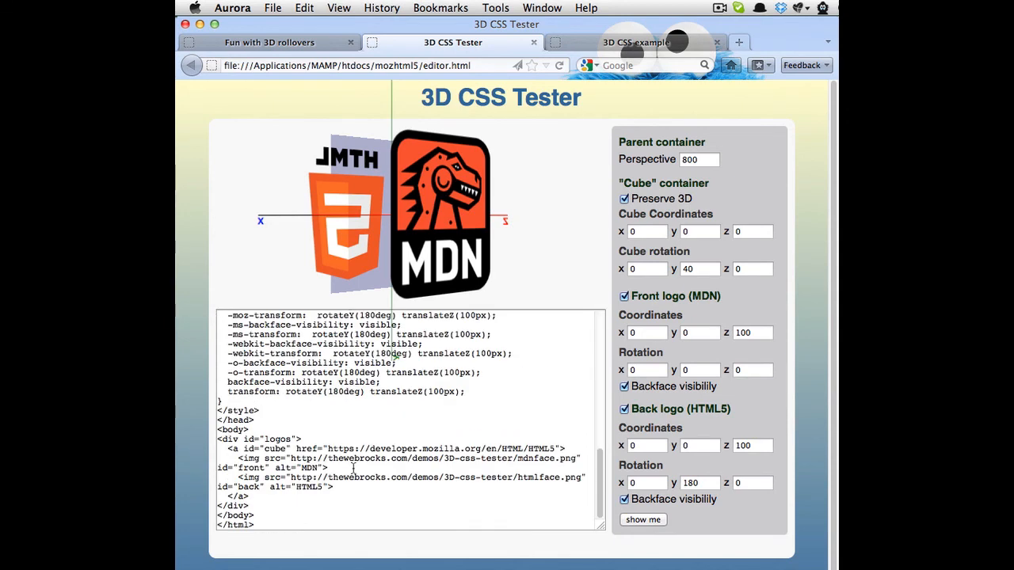
scroll("up", 3)
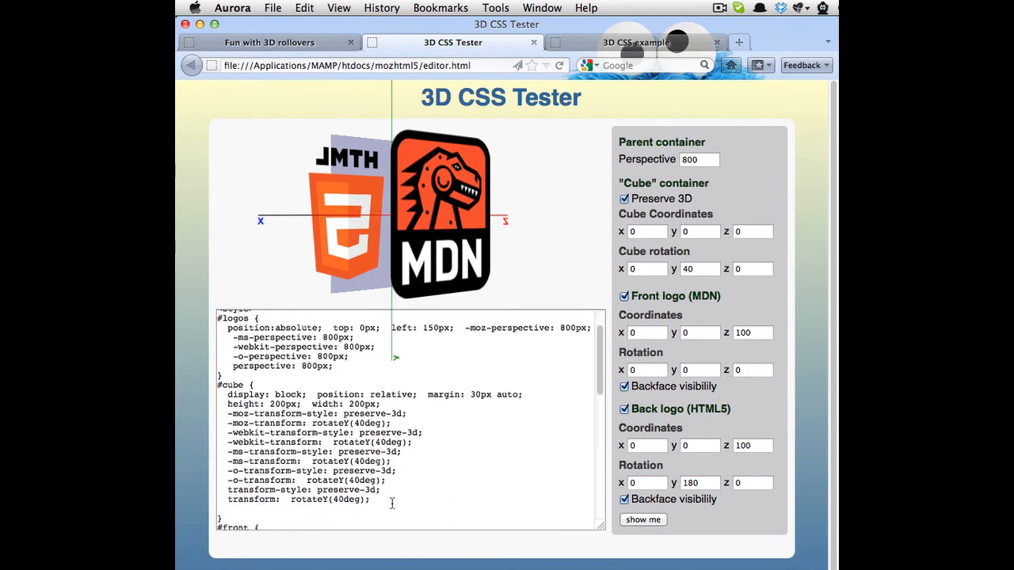
scroll("down", 3)
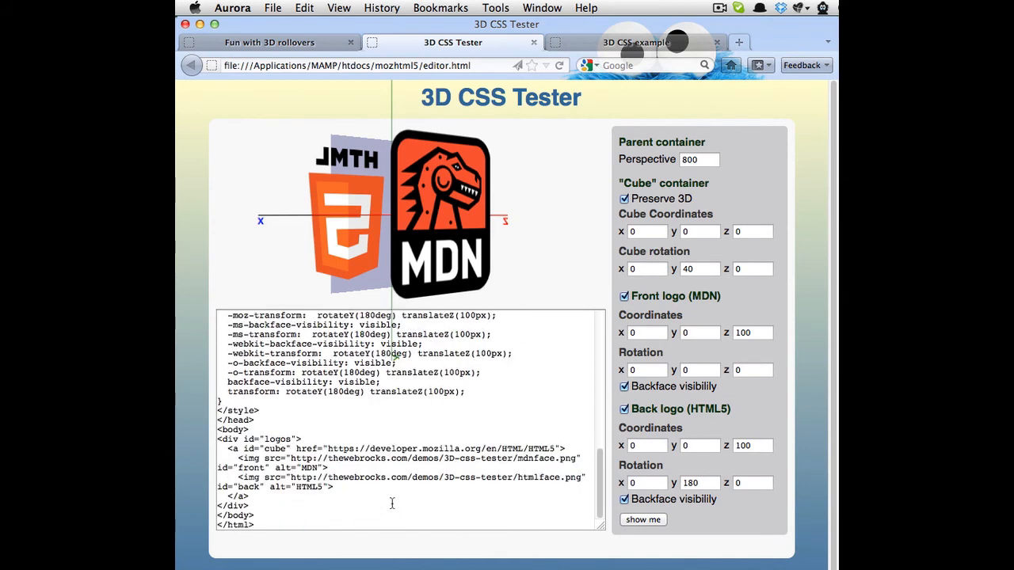
scroll("up", 3)
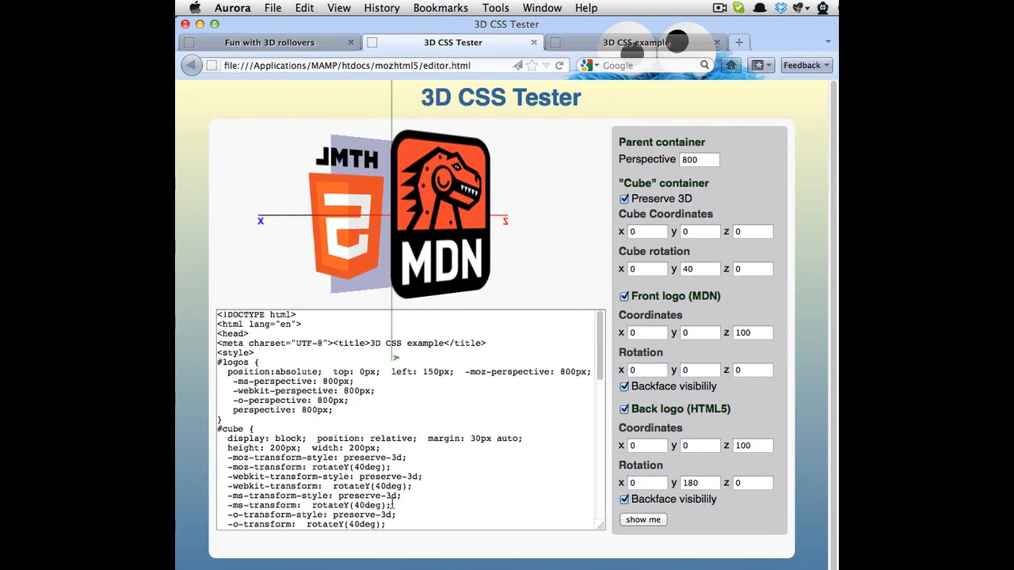
scroll("down", 3)
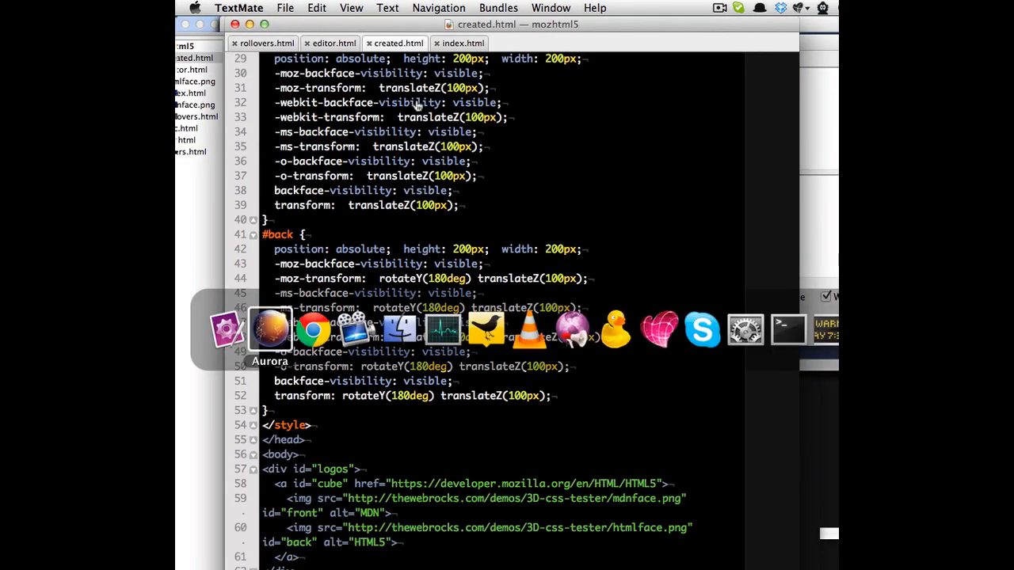
Preview created.html in Aurora to confirm it renders the angled logo cube, then return to the tester.
left_click(269, 328)
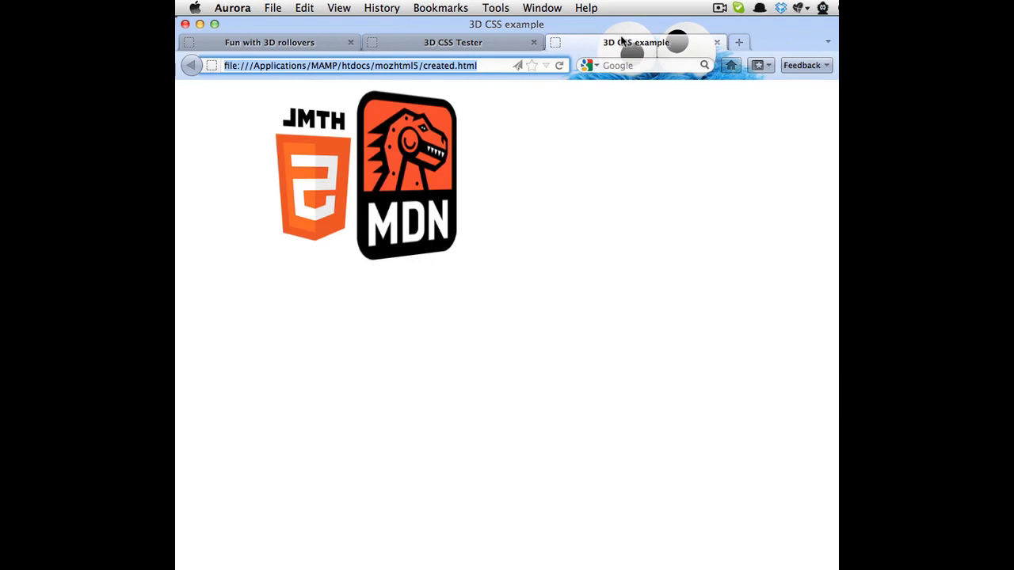
left_click(453, 41)
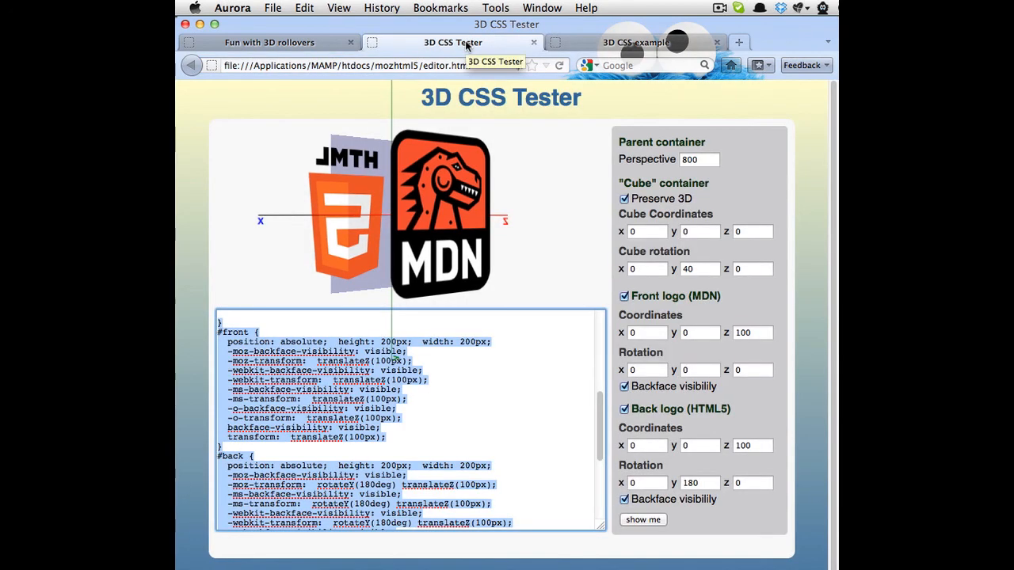
left_click(270, 41)
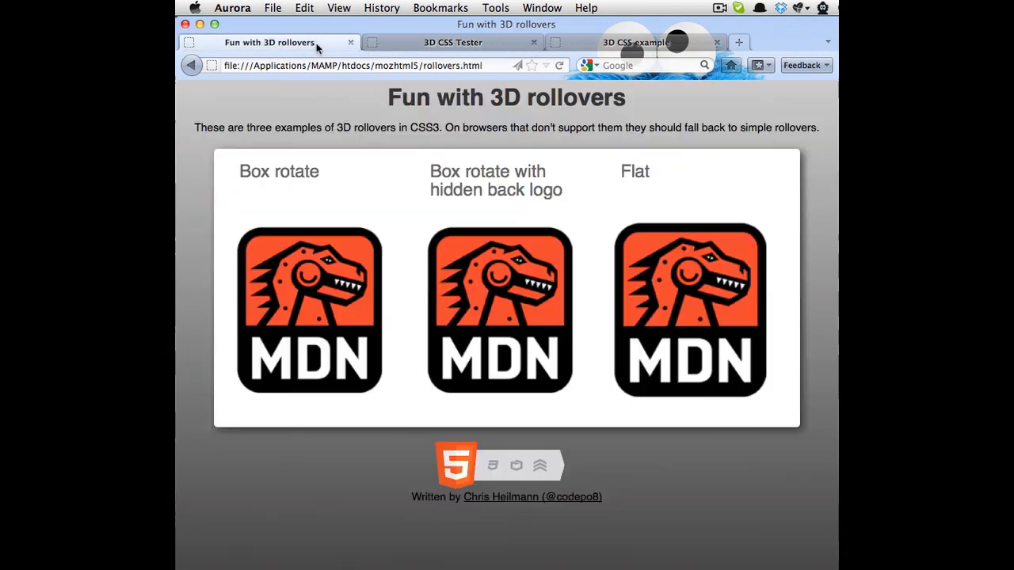
left_click(453, 41)
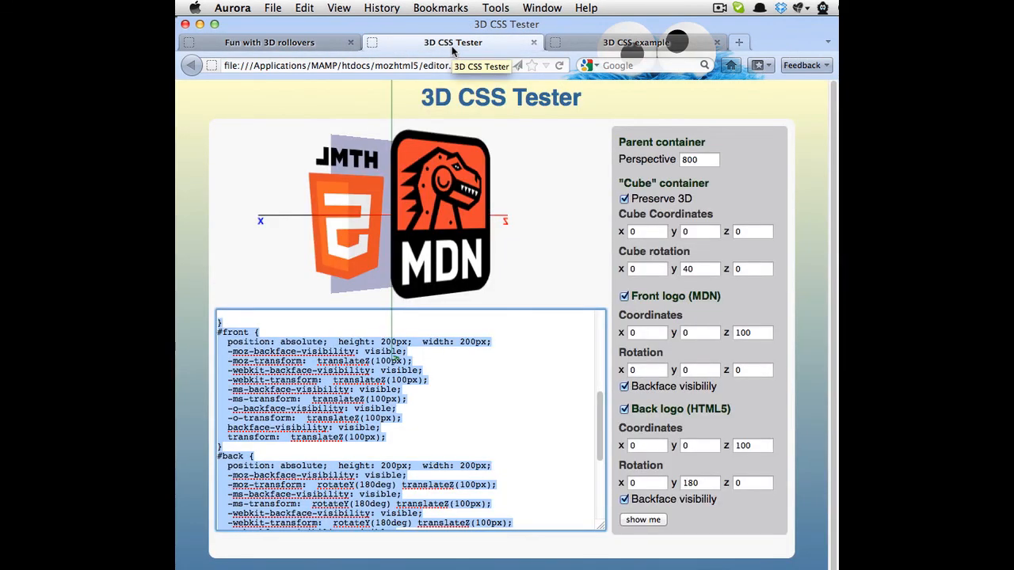